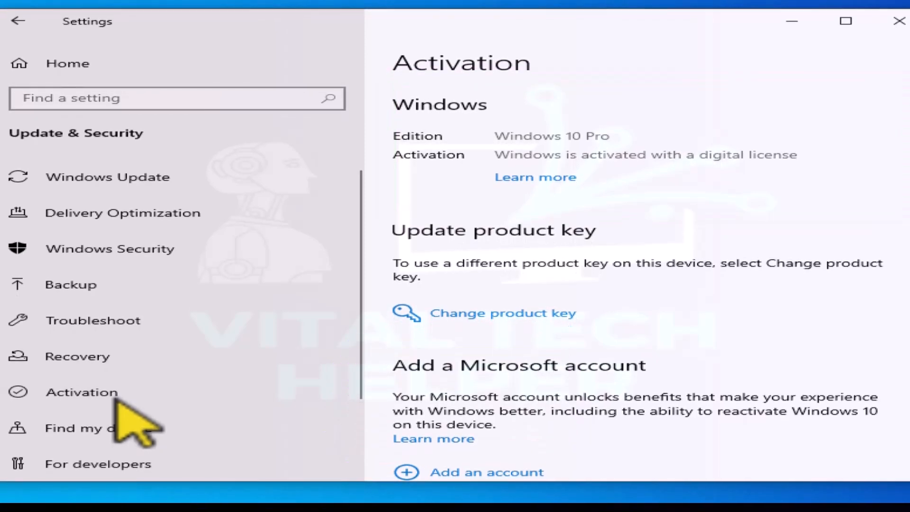
Leave the Activation page and go back to the Settings home page.
left_click(11, 502)
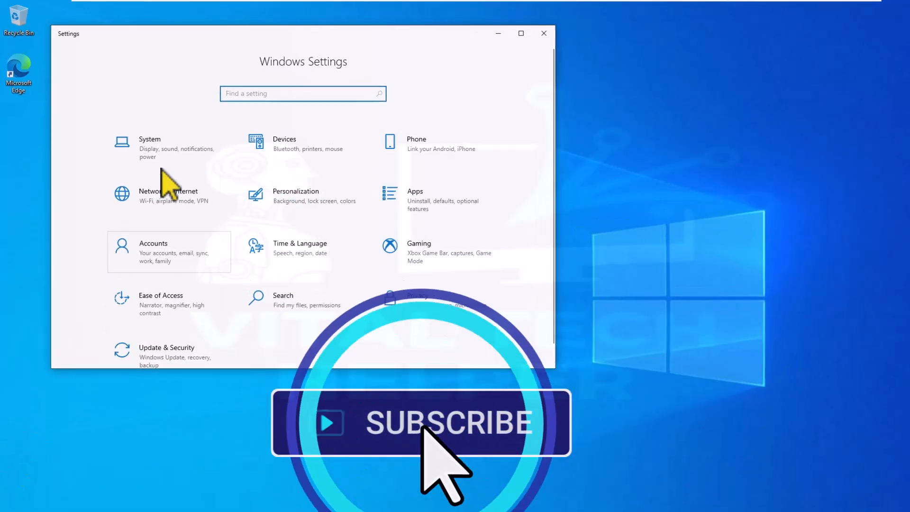
Check the System About page confirming Windows 10 Pro, version 21H1.
left_click(149, 145)
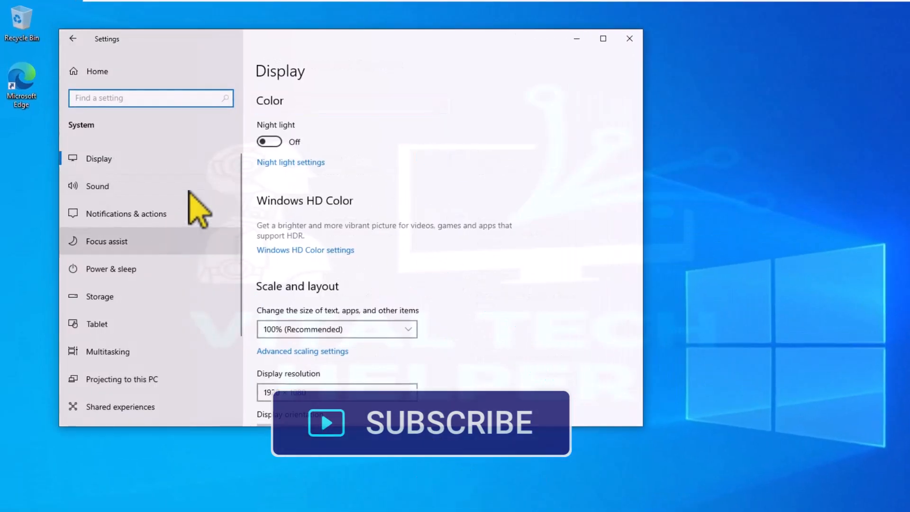
scroll("down", 3)
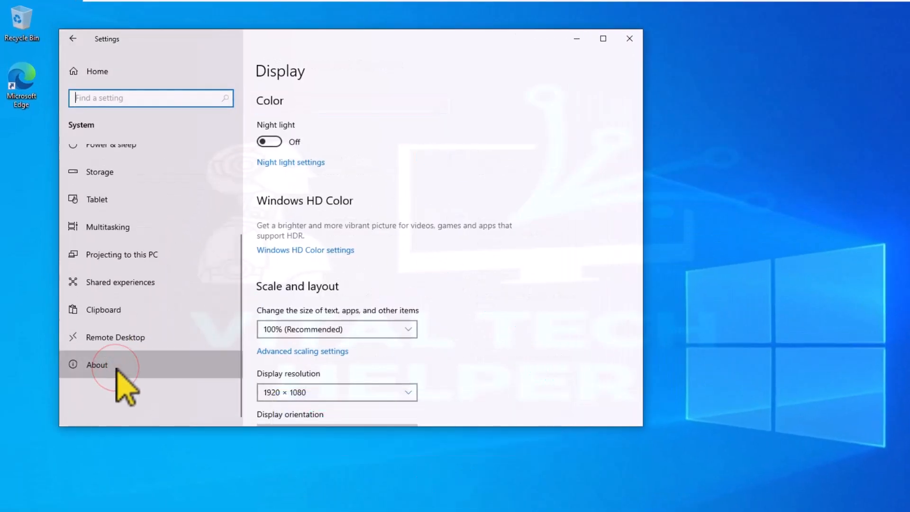
left_click(97, 365)
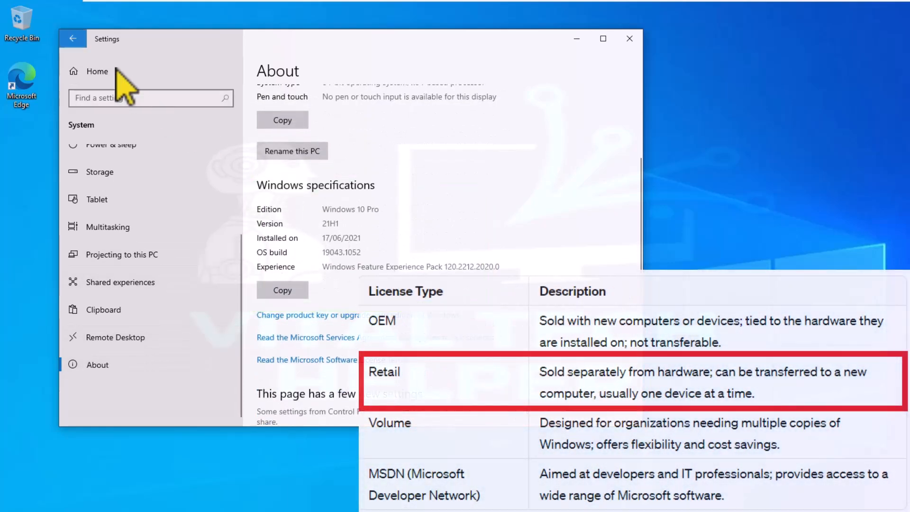
Open Update & Security > Activation to view the digital-license activation status.
left_click(97, 71)
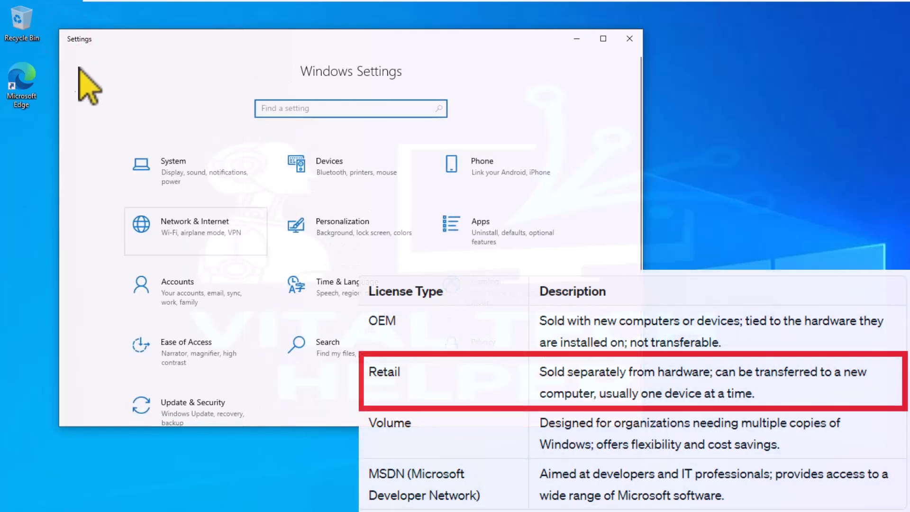
left_click(193, 408)
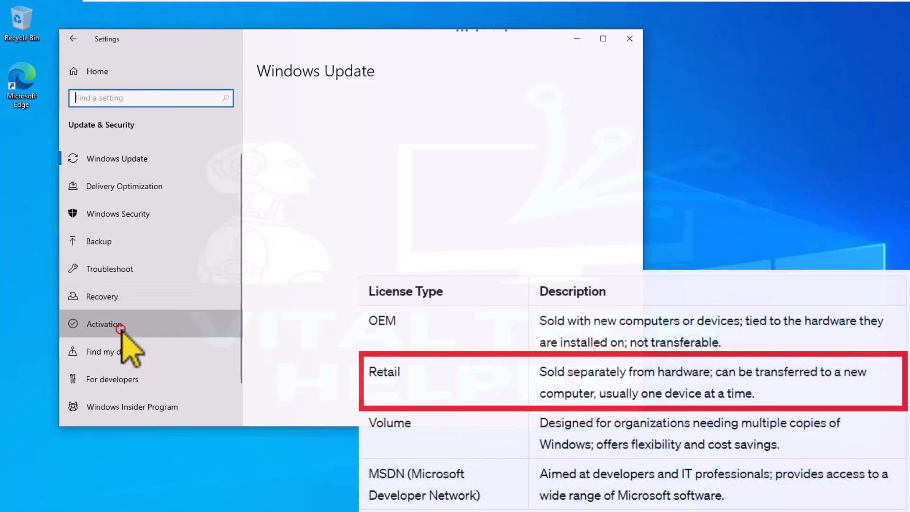
left_click(104, 324)
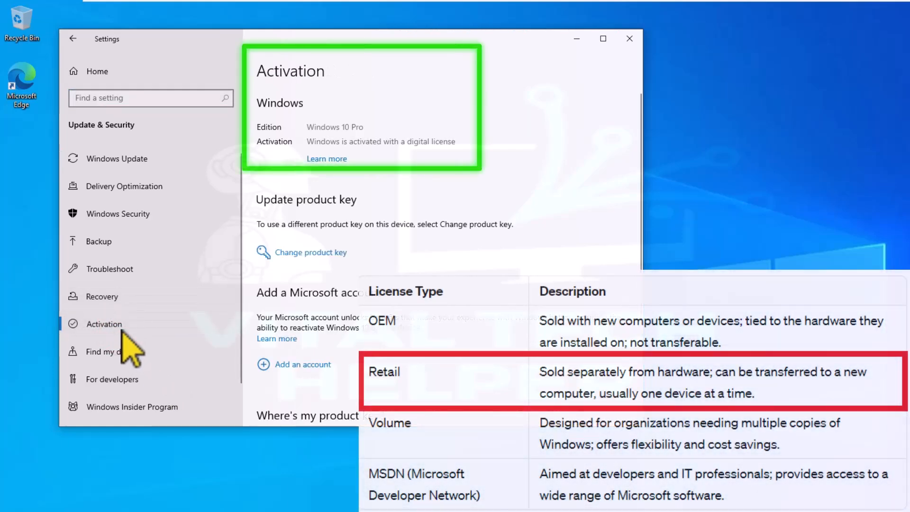
mouse_move(491, 157)
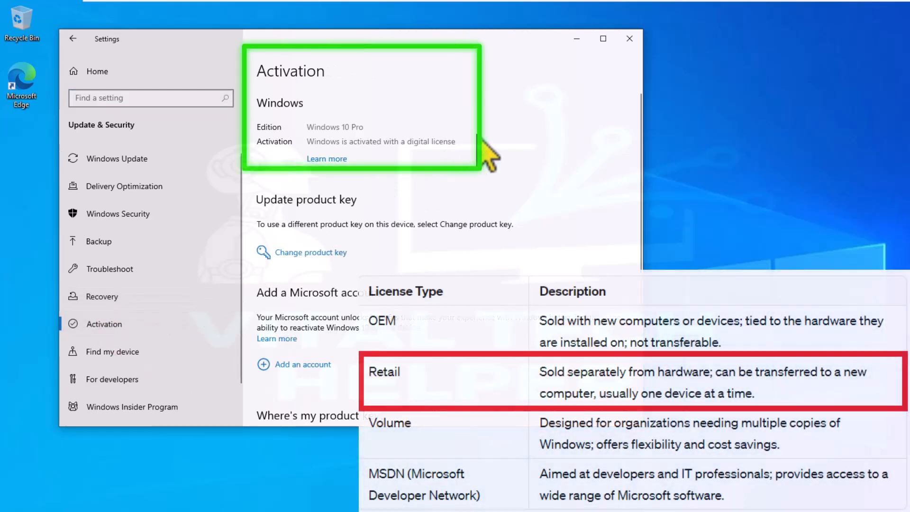
mouse_move(629, 38)
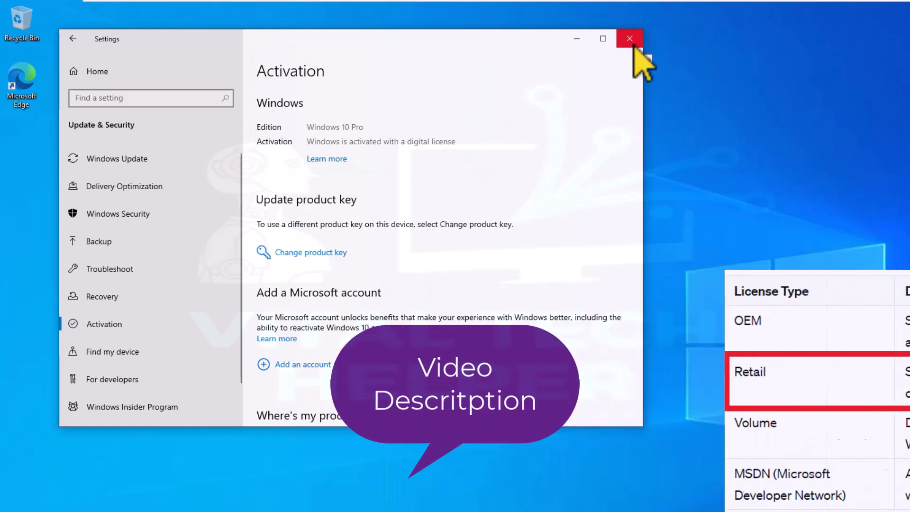
Close Settings and launch cmd as administrator from taskbar search, approving UAC.
left_click(629, 39)
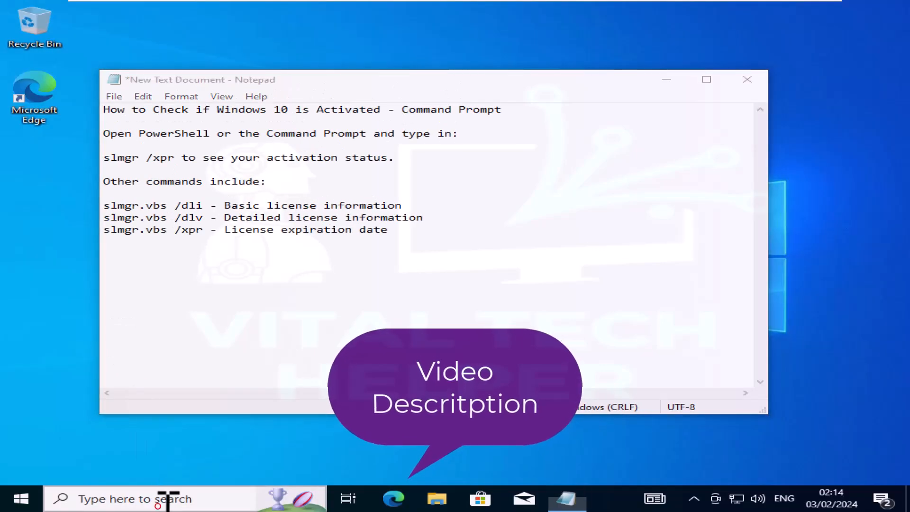
left_click(145, 499)
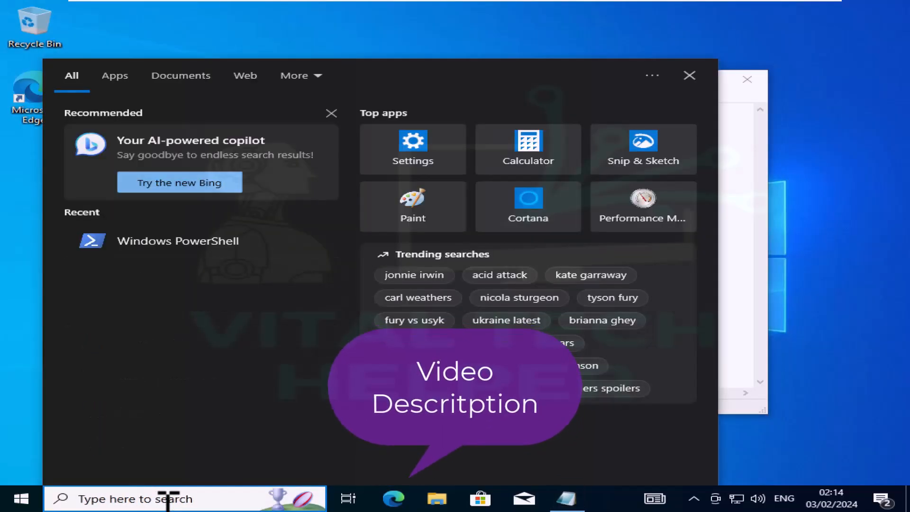
type("calculator")
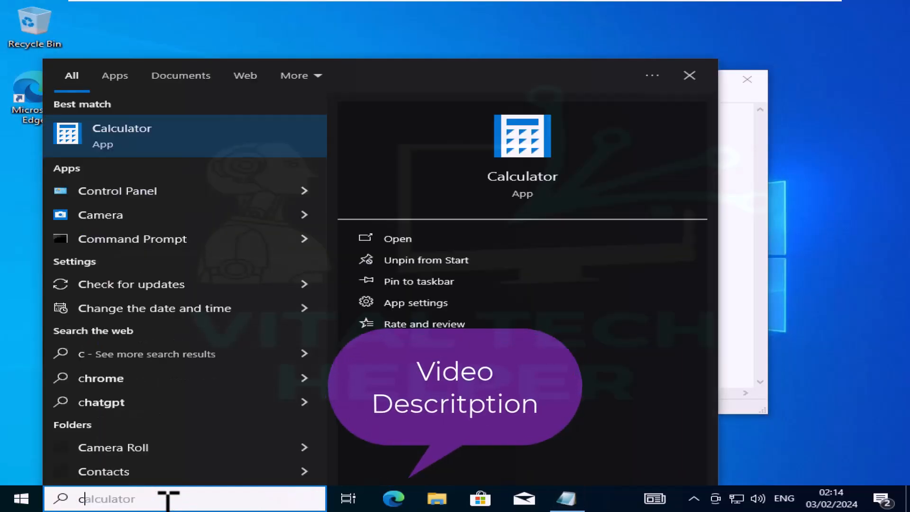
type("cmd")
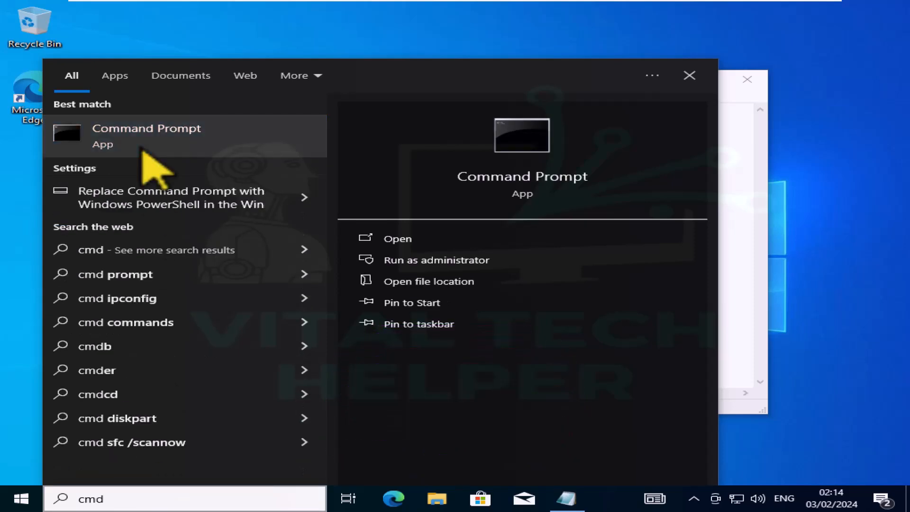
left_click(436, 259)
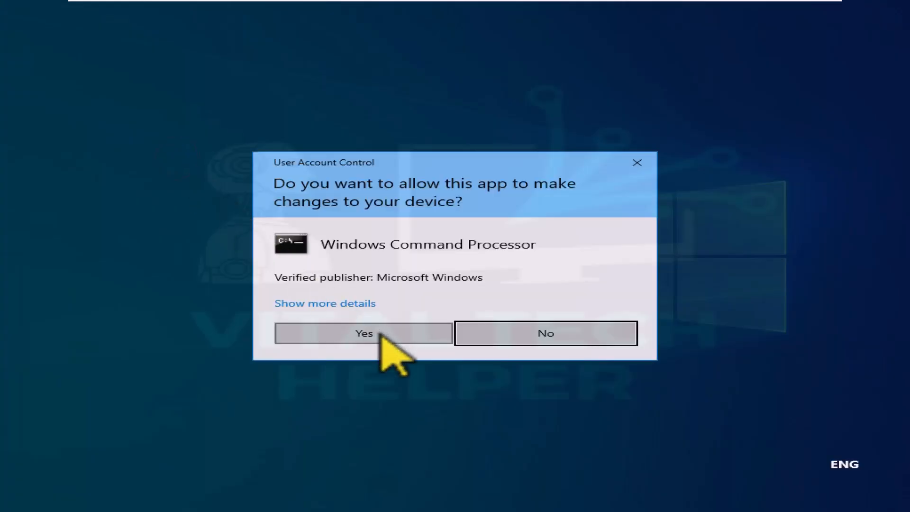
left_click(363, 333)
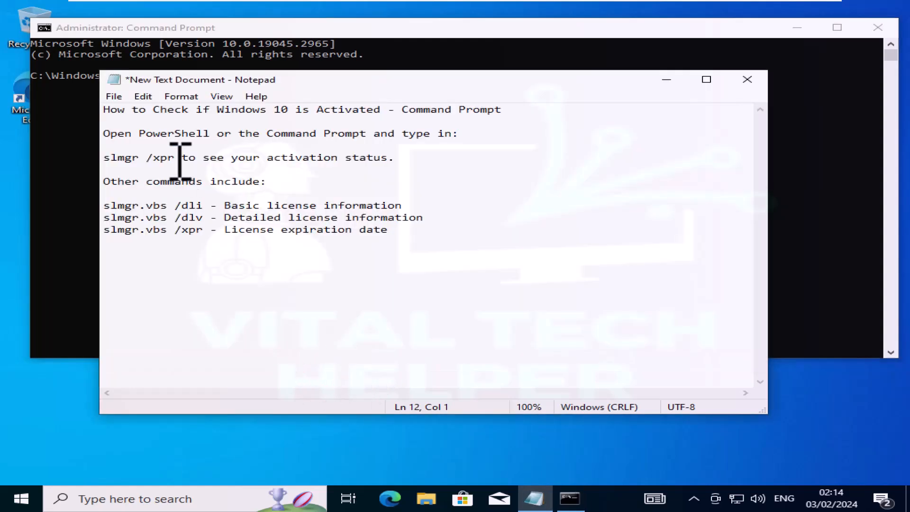
Run slmgr /xpr, dismiss the permanently activated message, and return to the console.
left_click(174, 158)
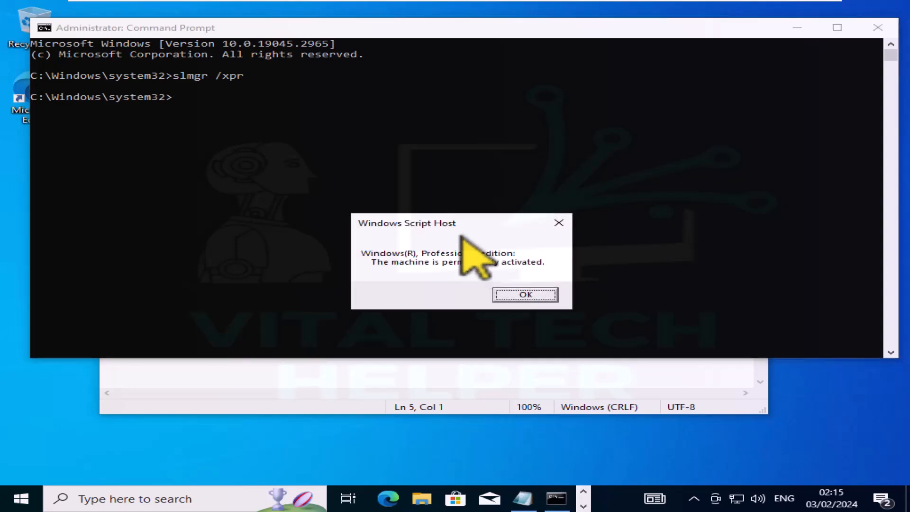
mouse_move(546, 325)
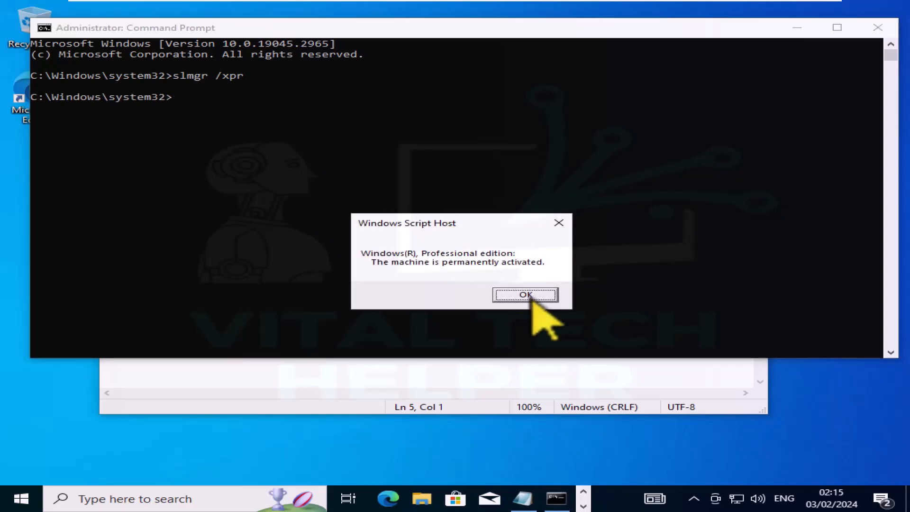
left_click(525, 295)
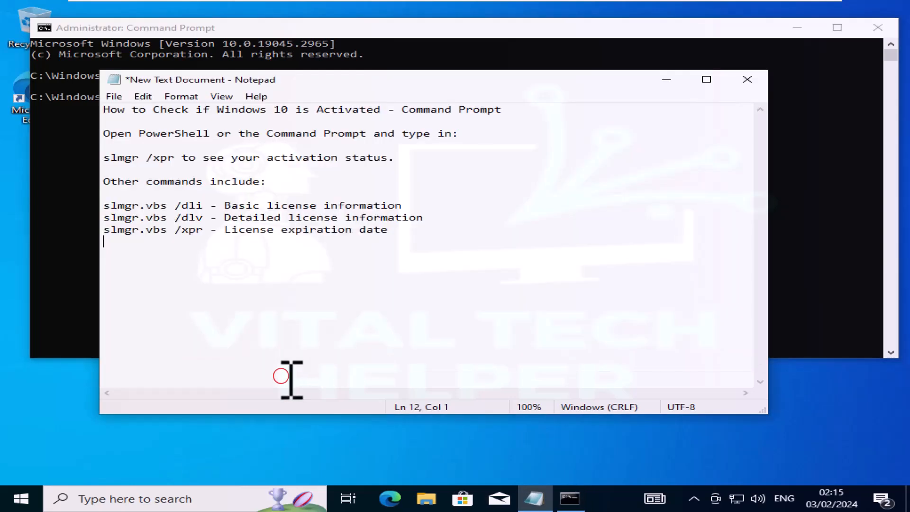
double_click(150, 205)
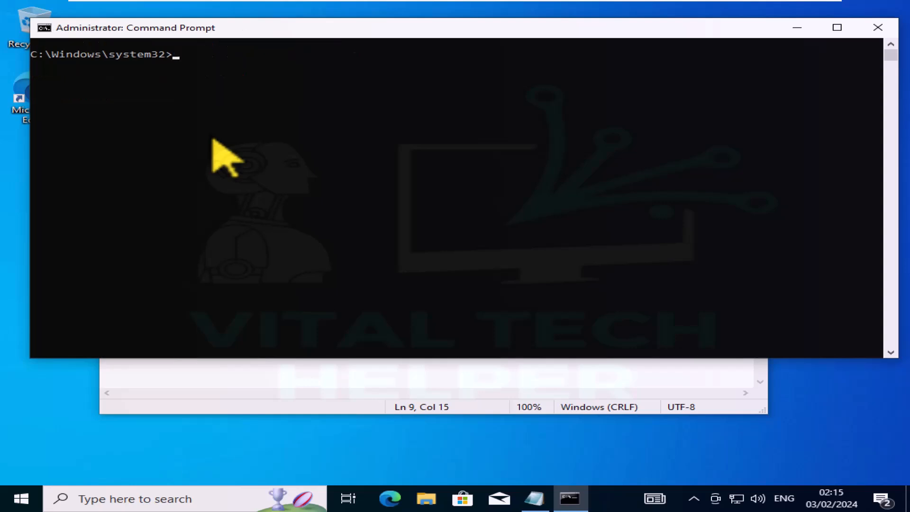
Run slmgr.vbs /dli showing Windows Professional RETAIL Licensed, then clear the screen.
type("slmgr.vbs /dli")
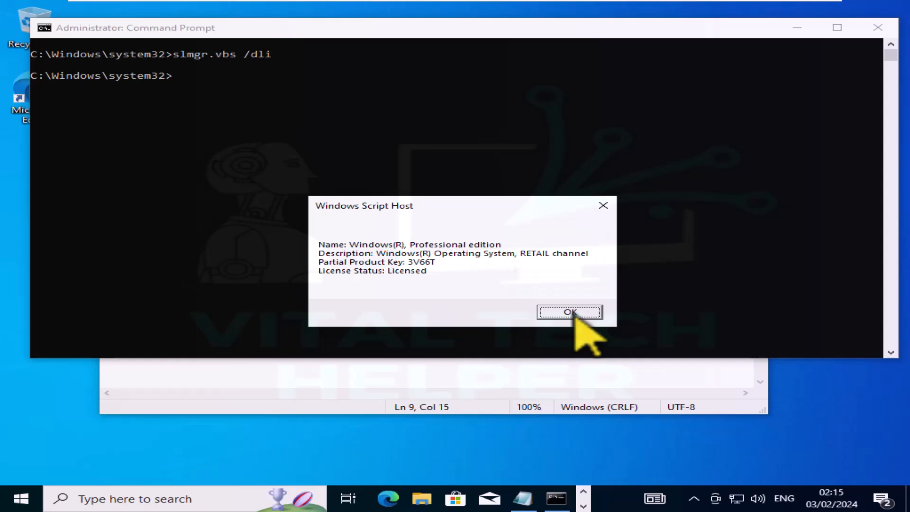
left_click(569, 312)
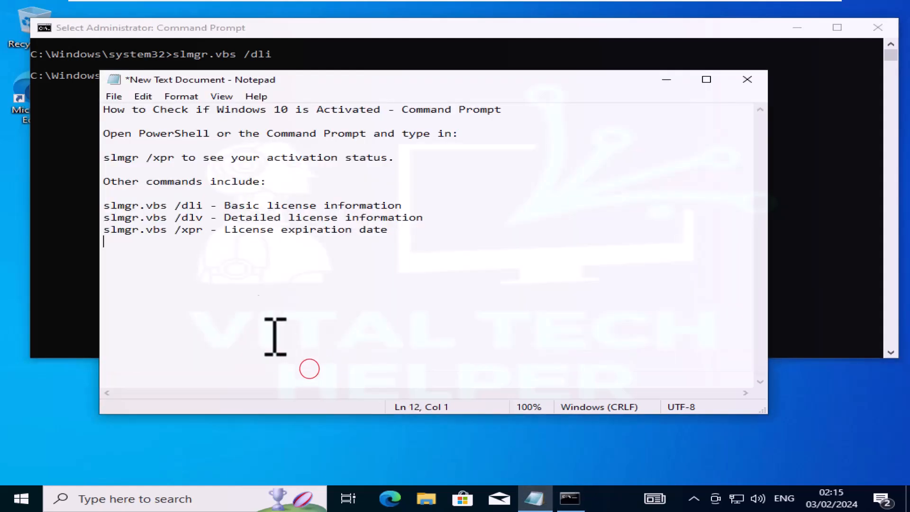
double_click(153, 217)
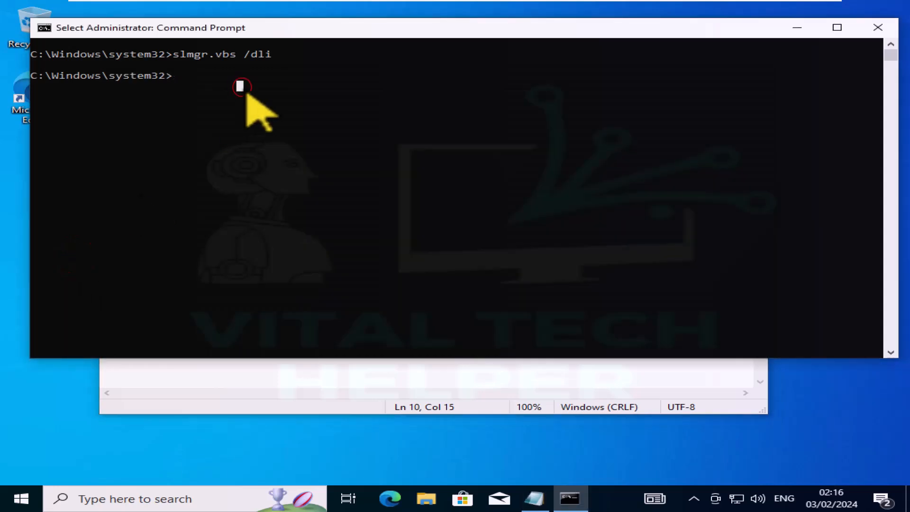
type("cla")
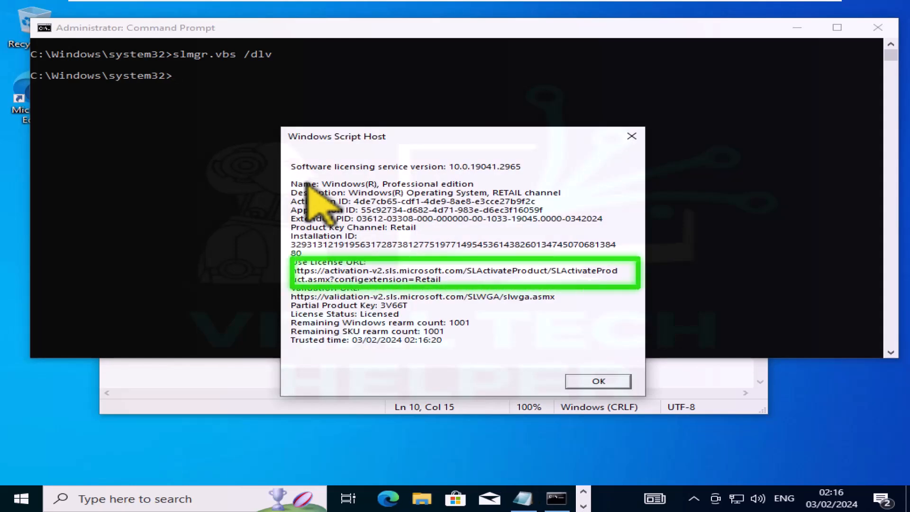
mouse_move(540, 357)
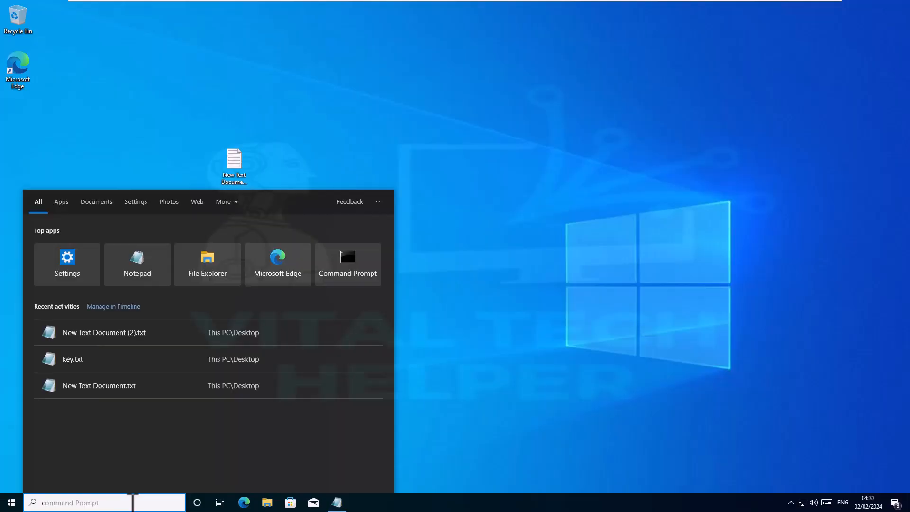
In a new admin Command Prompt, run the wmic OA3xOriginalProductKey query.
type("cmd")
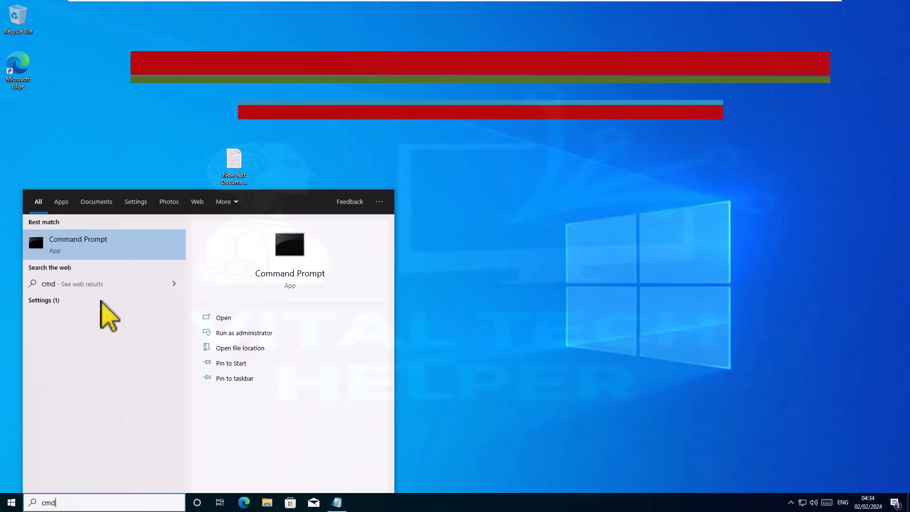
right_click(78, 244)
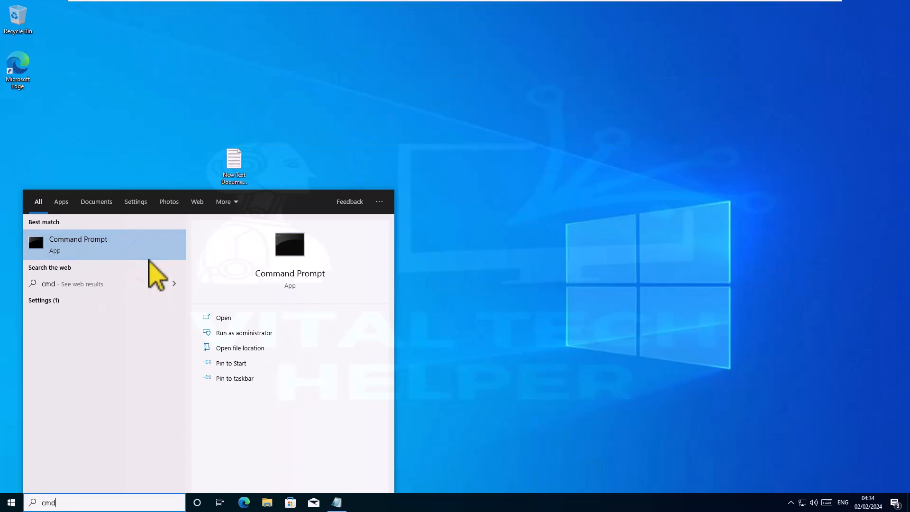
left_click(243, 333)
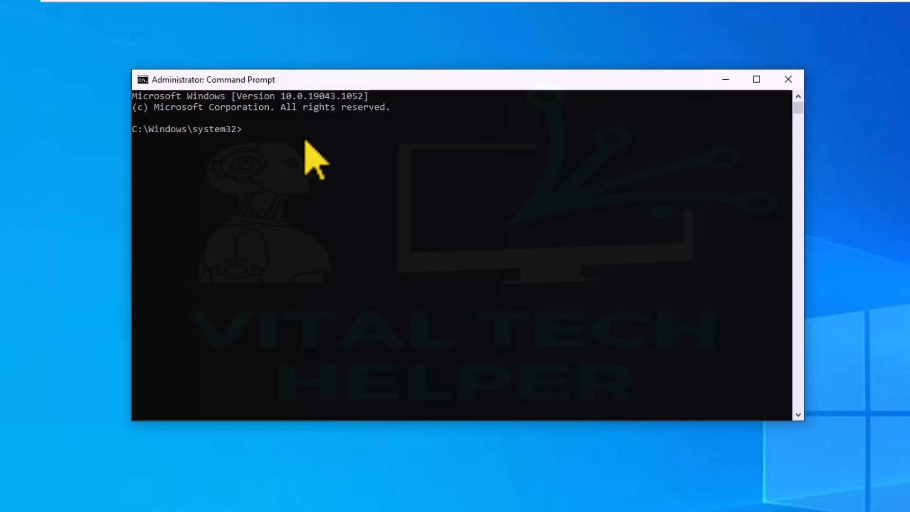
type("wmic path softwarelicensingservice get OA3xOriginalProductKey")
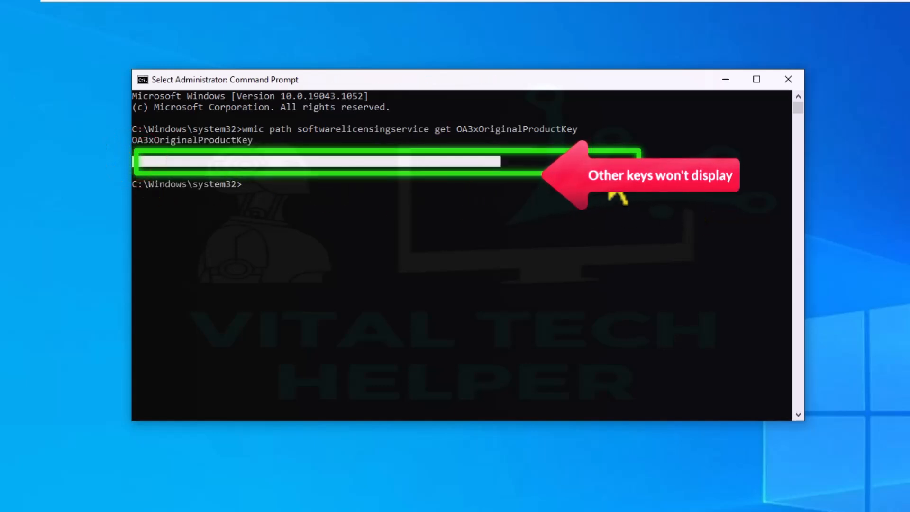
mouse_move(447, 291)
type("p")
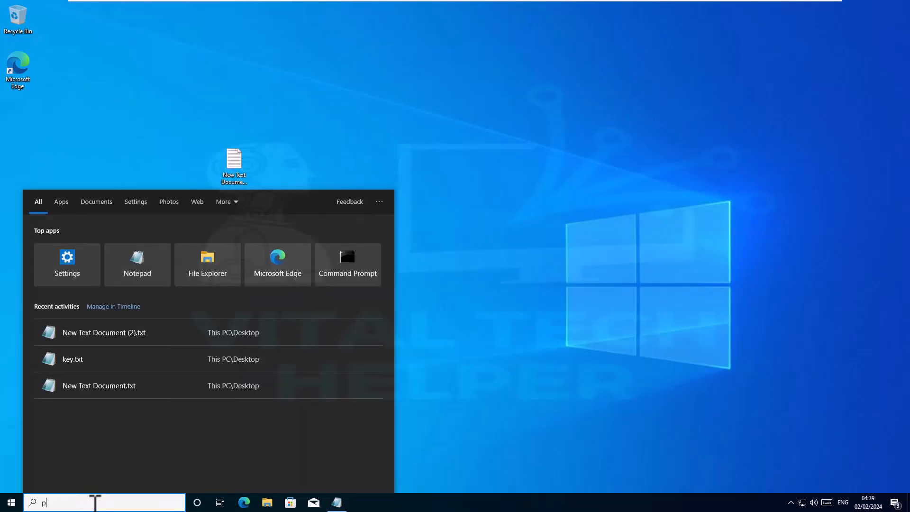
Search Windows for the Registry Editor app.
type("ow")
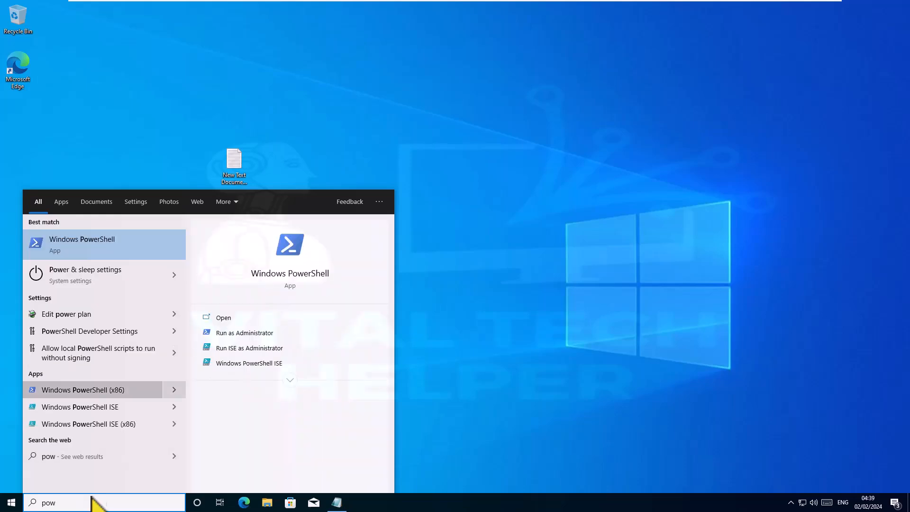
left_click(244, 333)
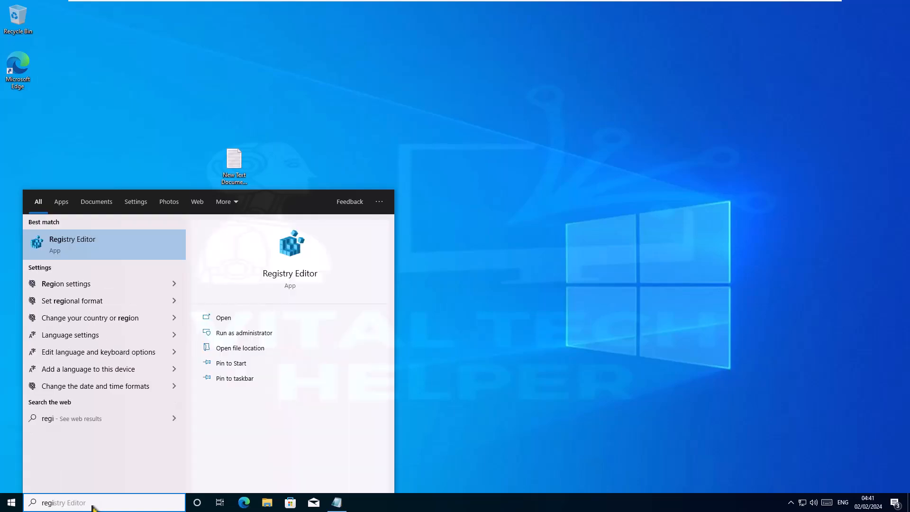
mouse_move(67, 255)
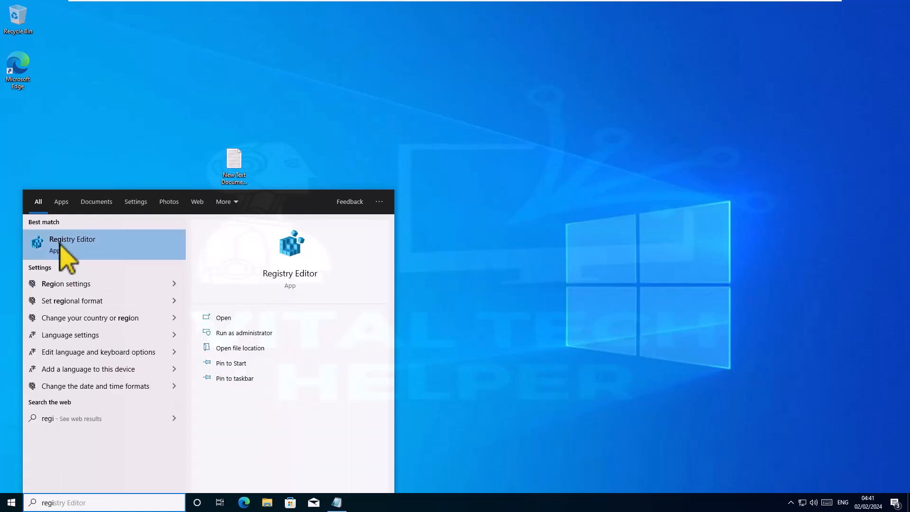
Run Registry Editor as administrator and approve the User Account Control prompt.
right_click(72, 244)
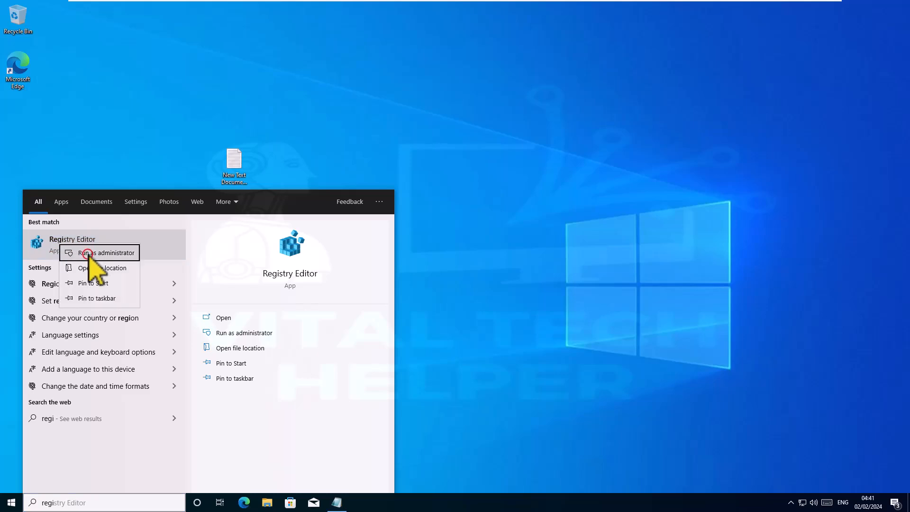
left_click(105, 253)
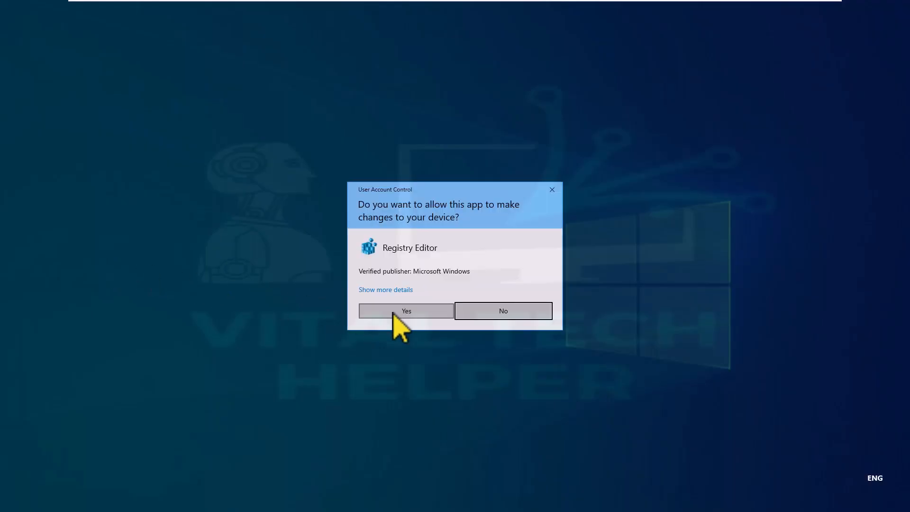
left_click(406, 310)
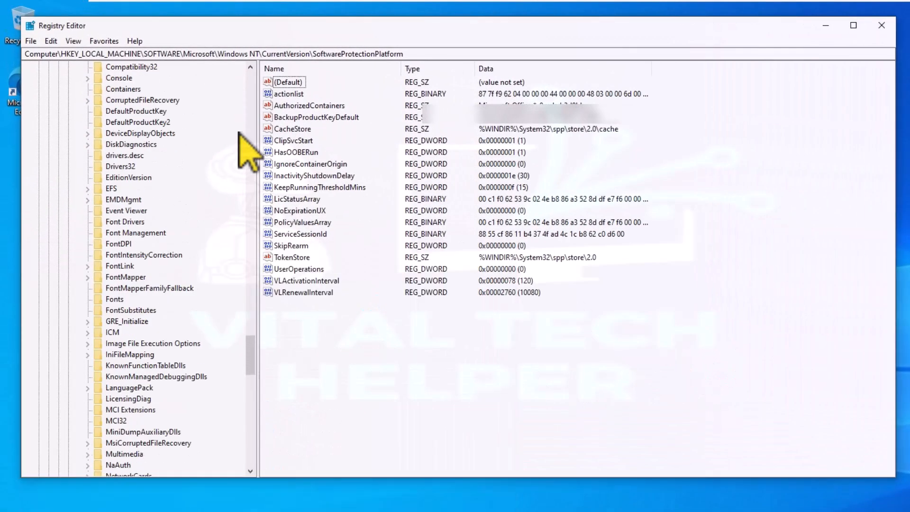
Expand HKEY_LOCAL_MACHINE > SOFTWARE > Microsoft in the registry tree.
scroll("down", 3)
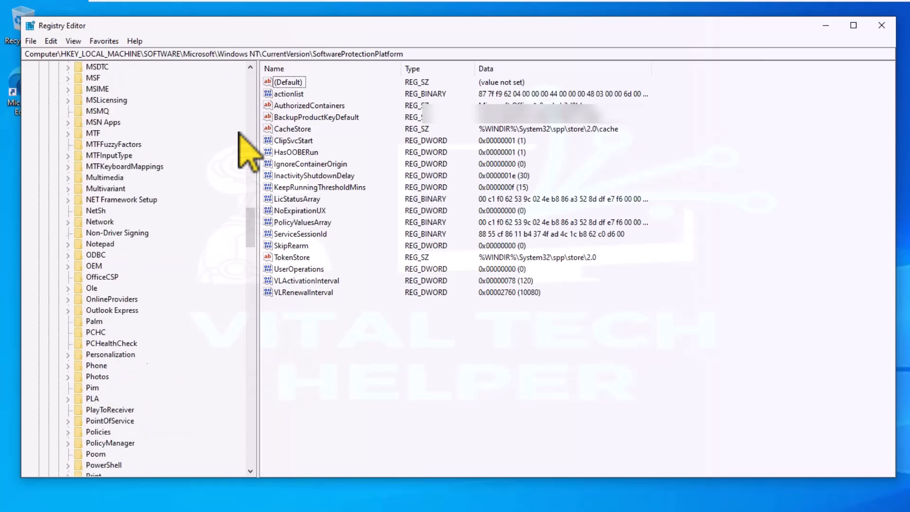
scroll("up", 3)
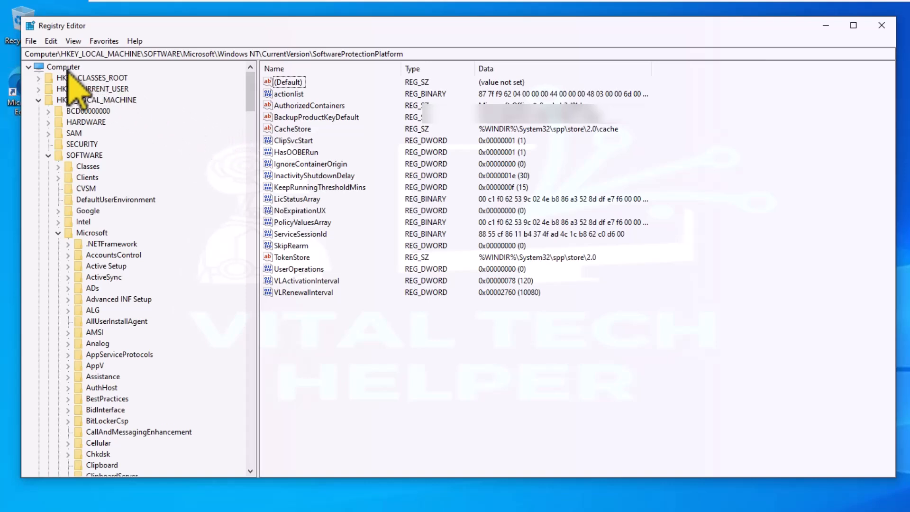
left_click(64, 67)
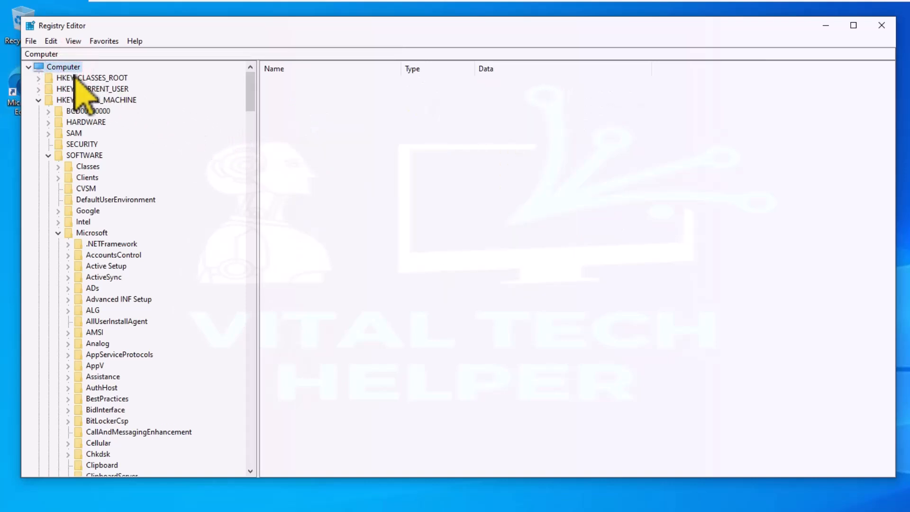
left_click(96, 100)
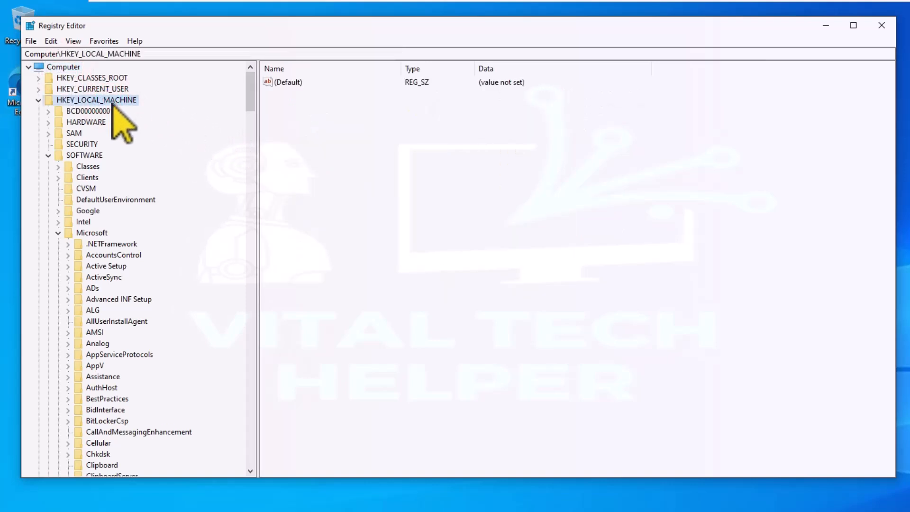
mouse_move(101, 177)
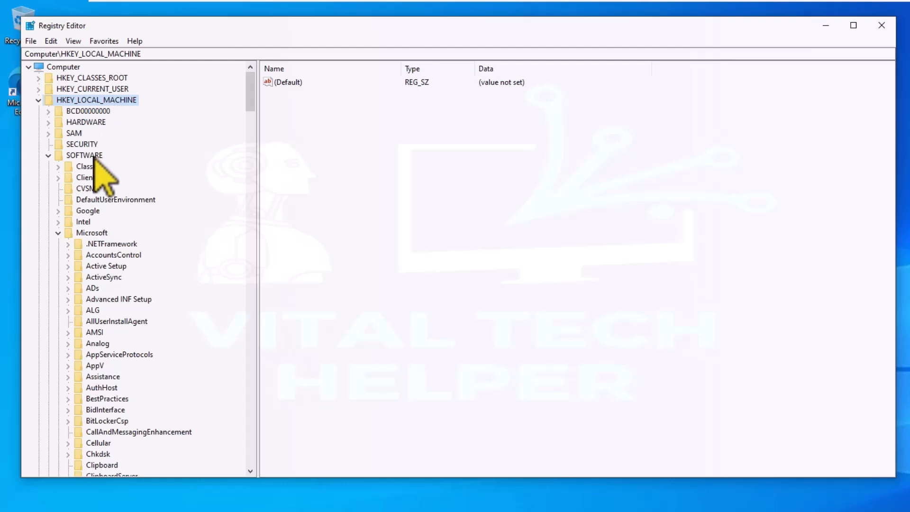
left_click(84, 155)
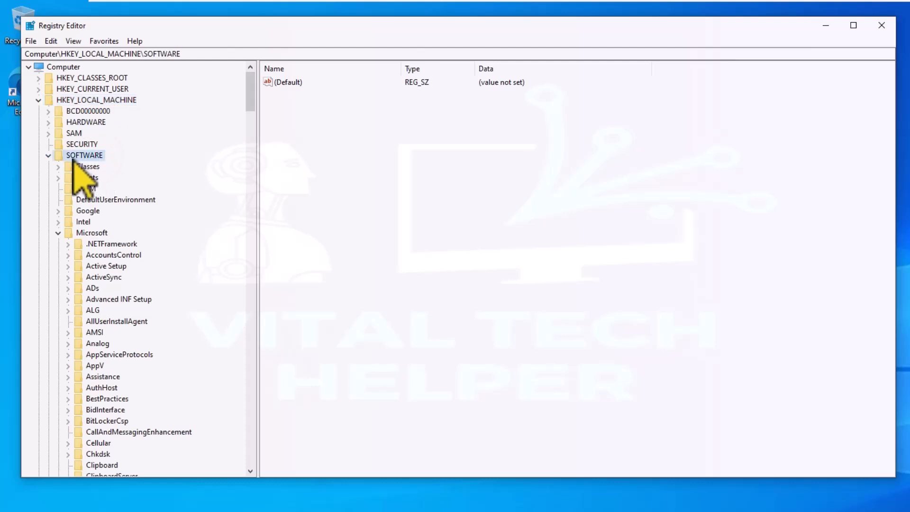
mouse_move(96, 250)
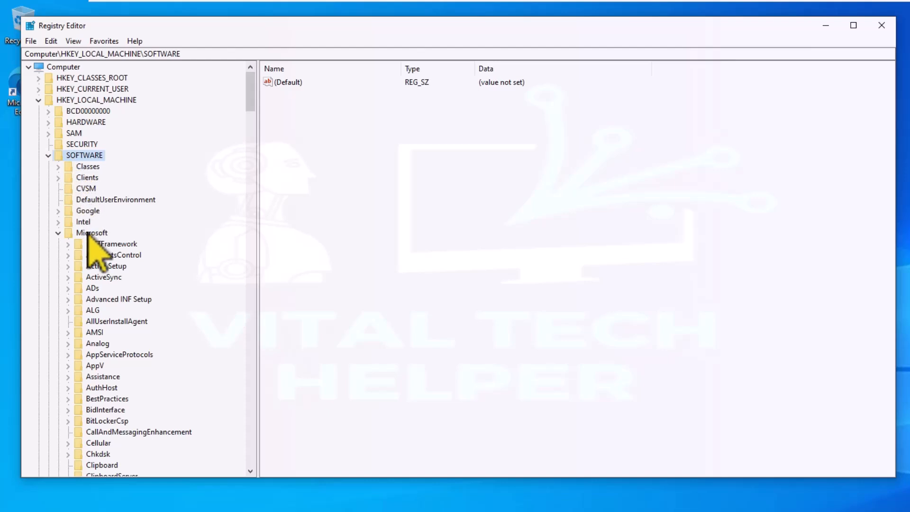
left_click(91, 232)
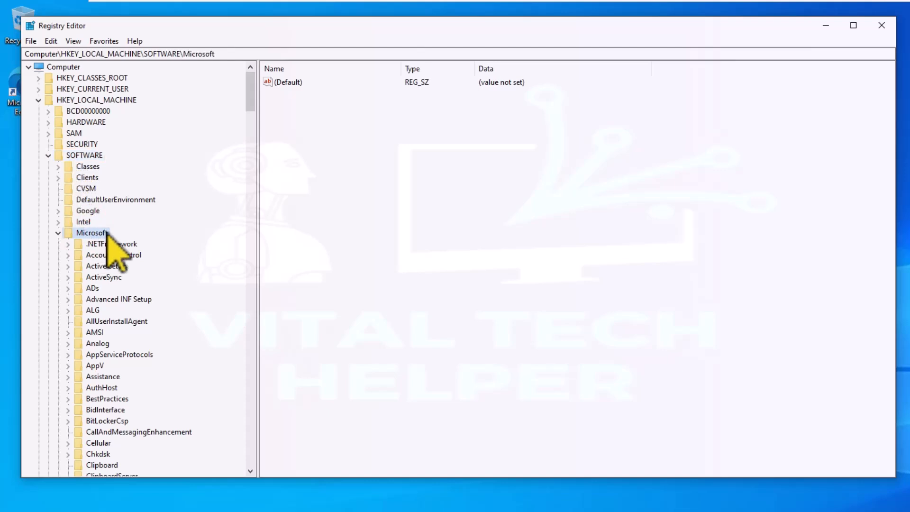
Open Windows NT\CurrentVersion and select the SoftwareProtectionPlatform key.
scroll("down", 3)
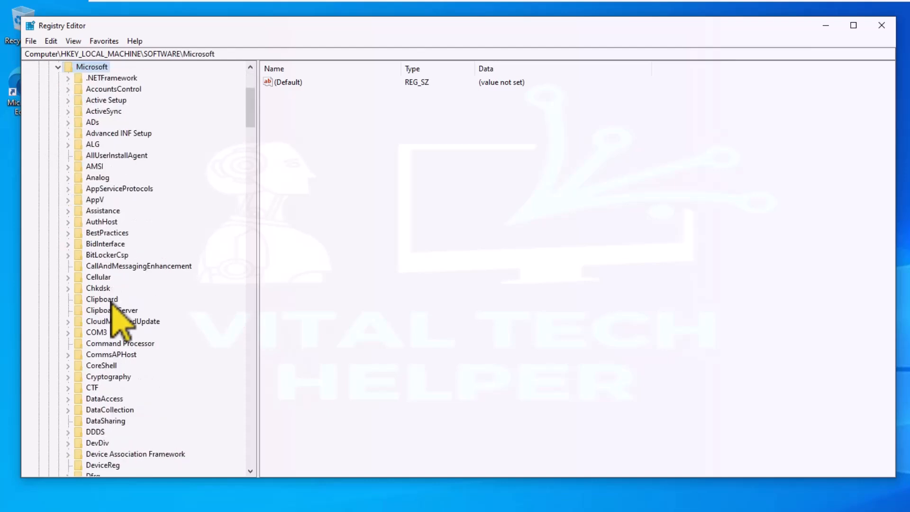
scroll("down", 3)
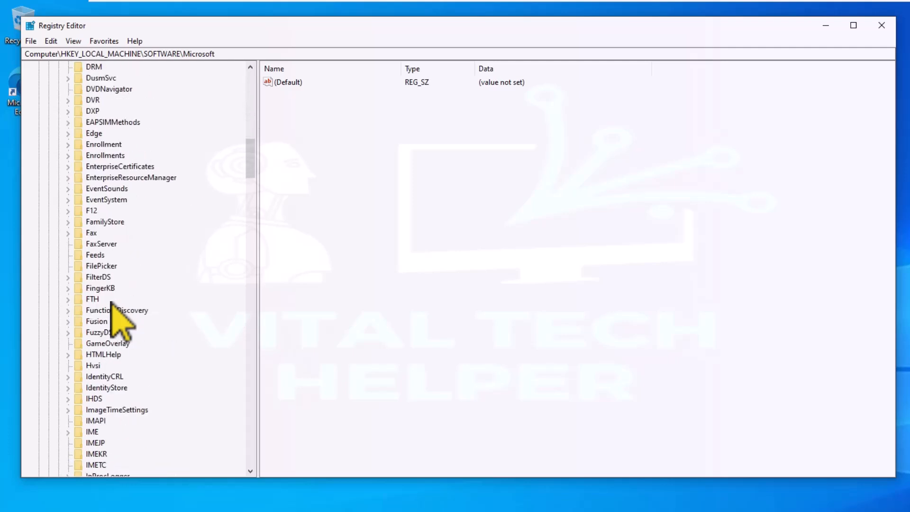
scroll("down", 3)
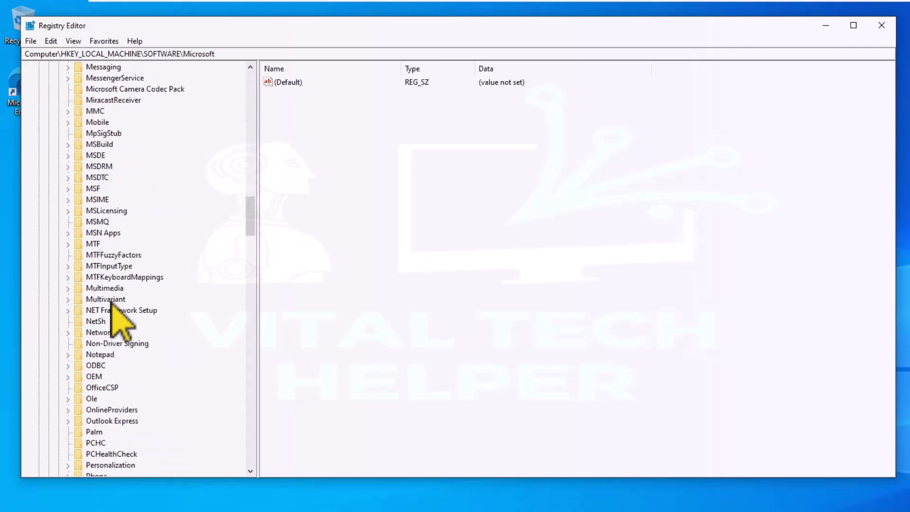
scroll("down", 3)
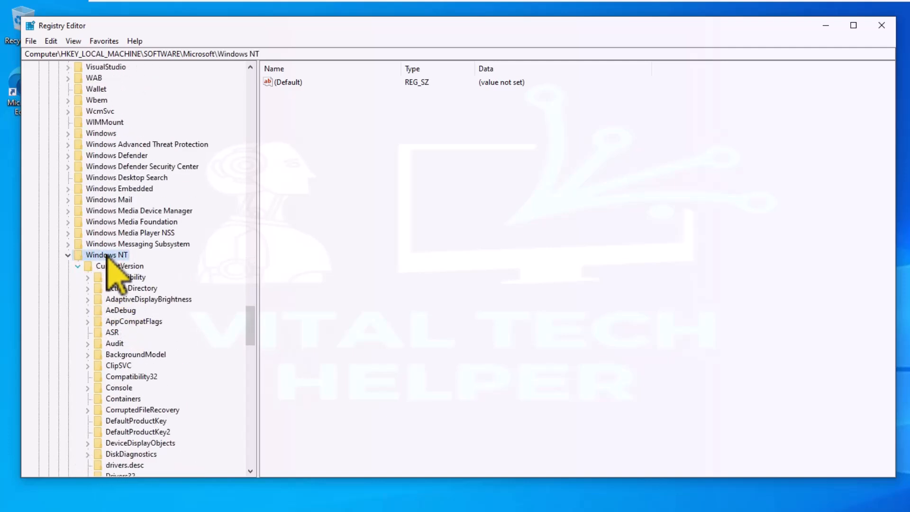
left_click(120, 266)
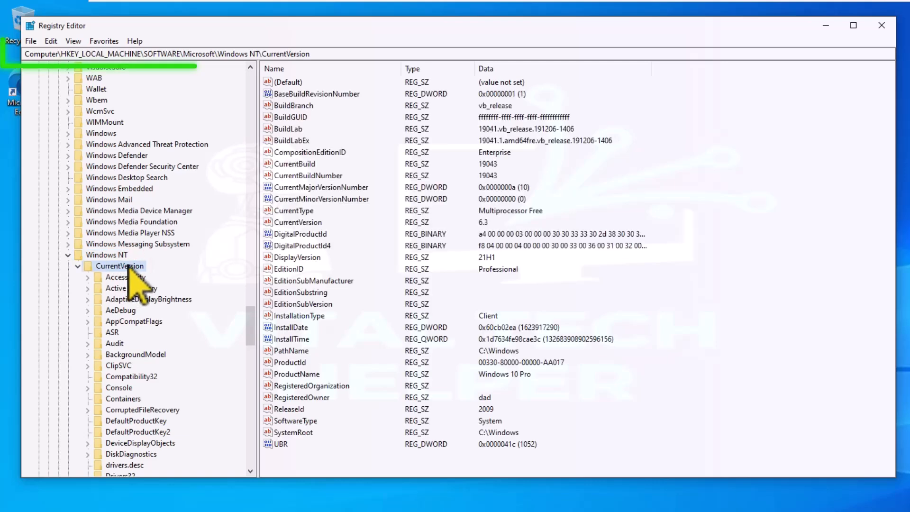
scroll("down", 3)
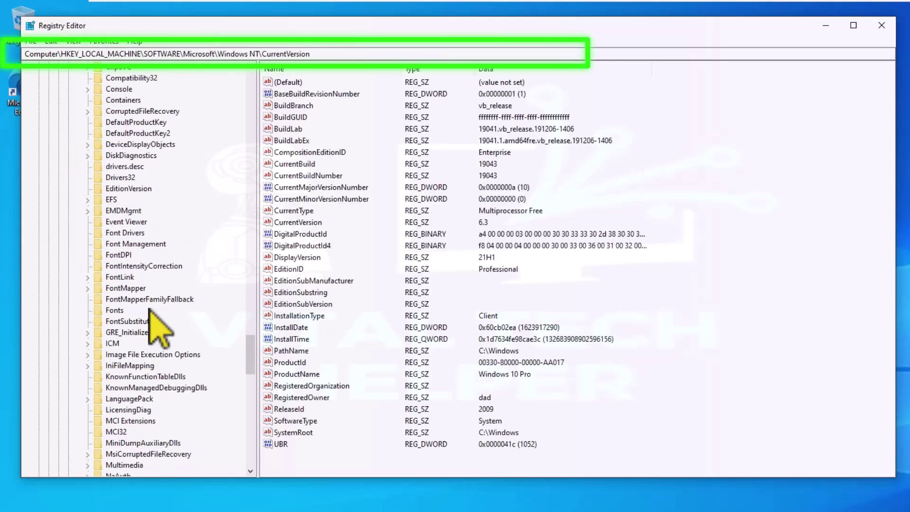
scroll("down", 3)
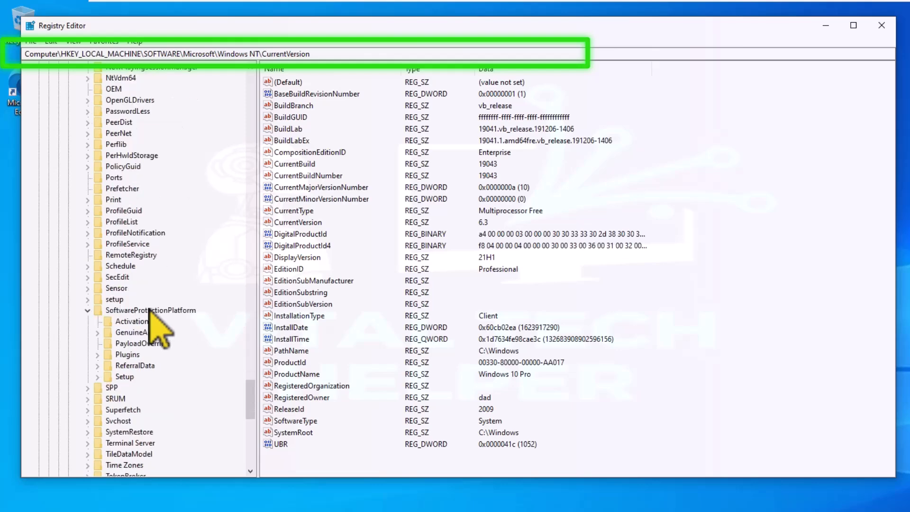
left_click(150, 310)
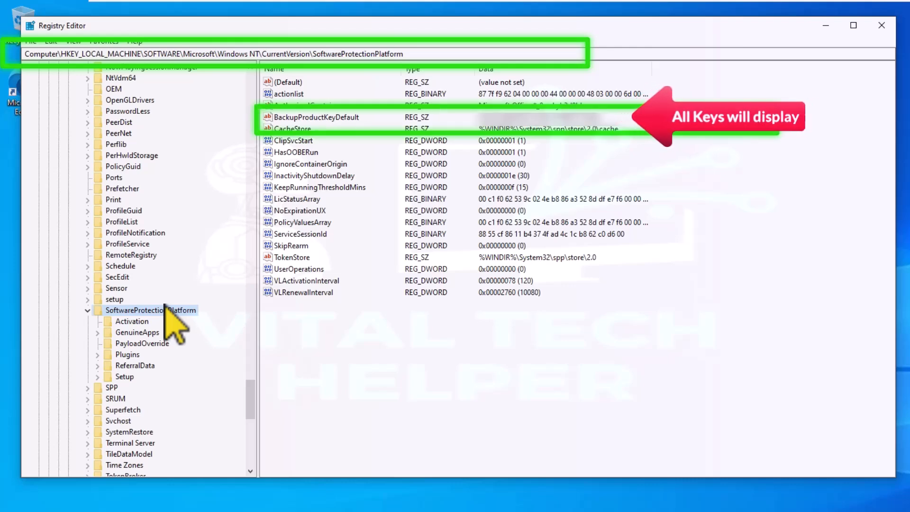
Open BackupProductKeyDefault, copy its product key data, then exit Registry Editor.
left_click(317, 117)
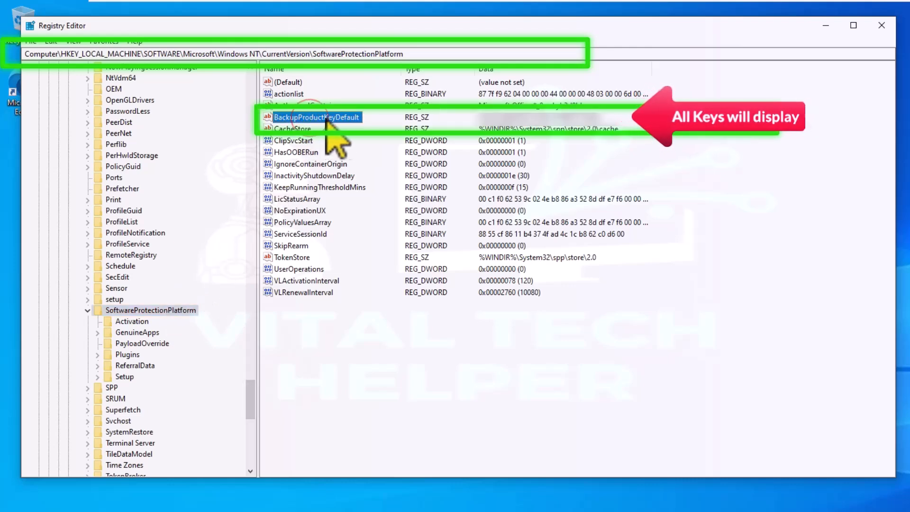
mouse_move(630, 142)
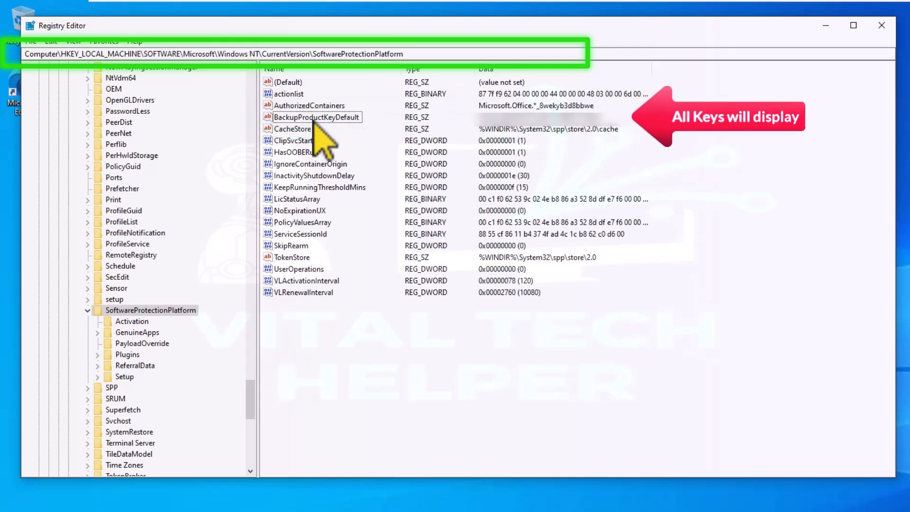
left_click(316, 116)
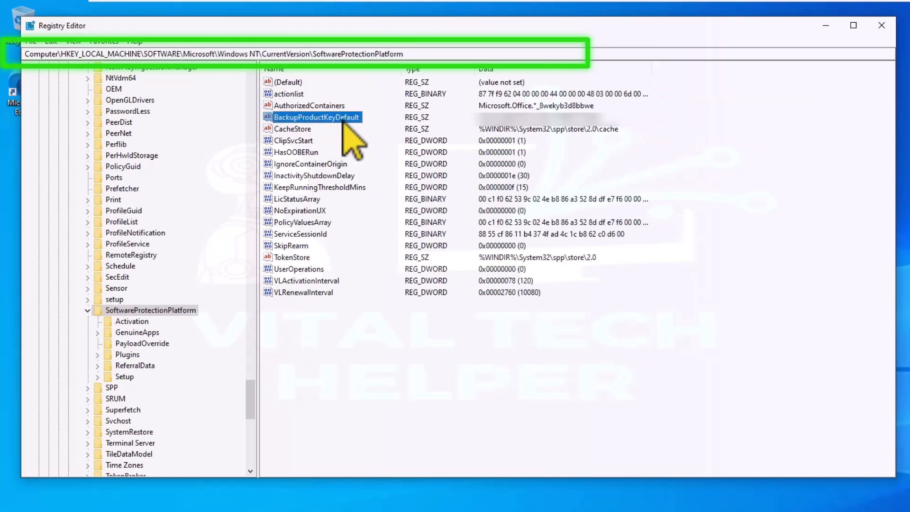
double_click(317, 117)
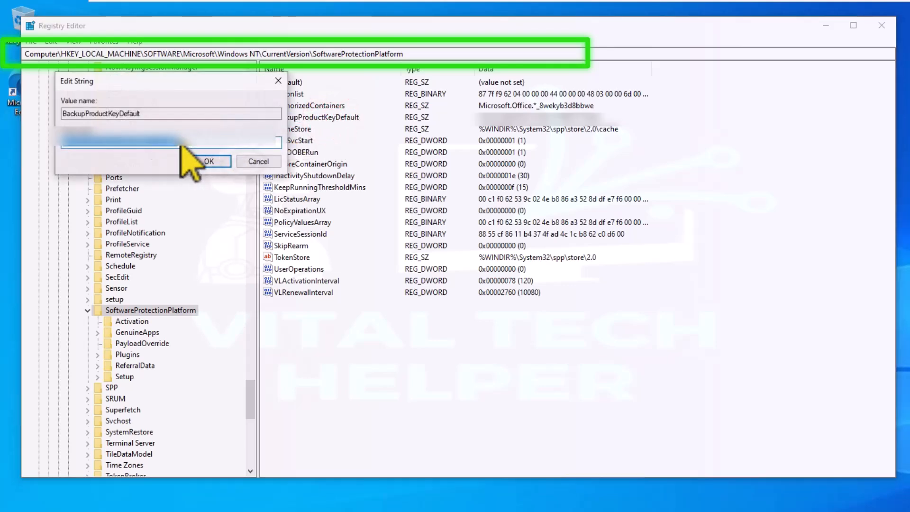
mouse_move(157, 166)
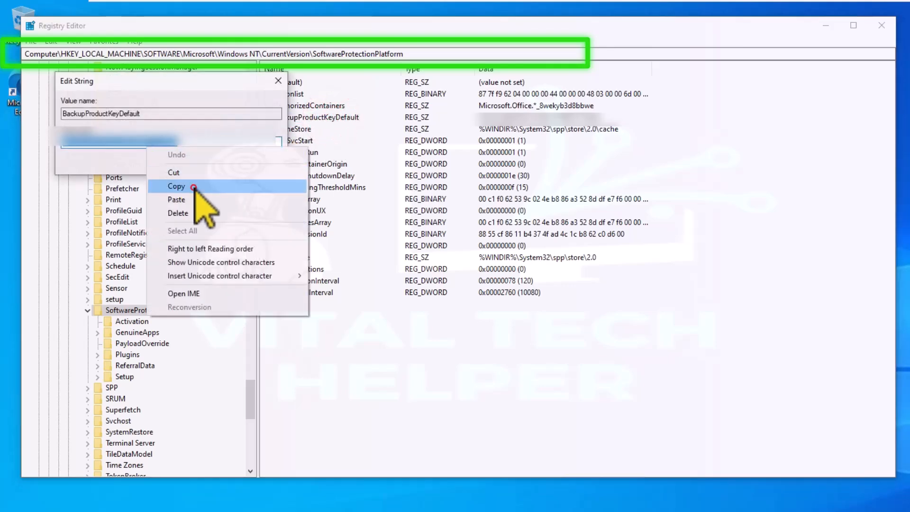
left_click(175, 186)
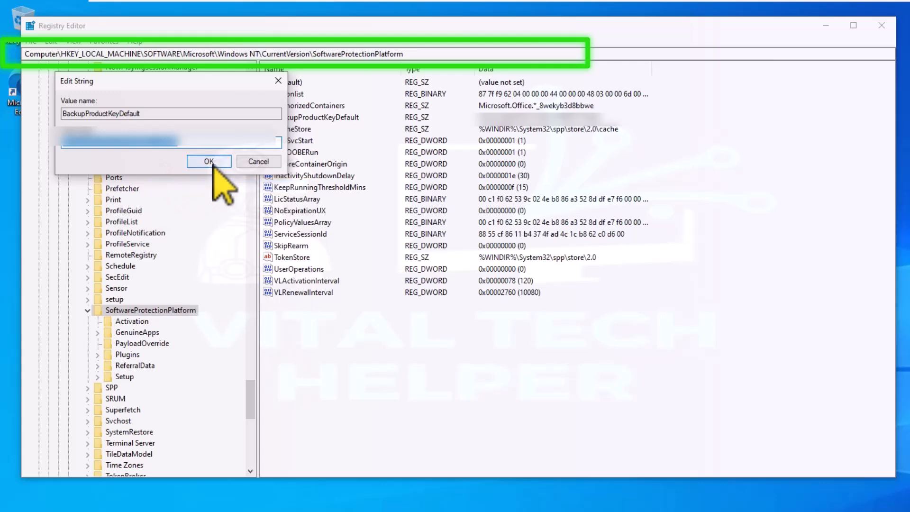
left_click(208, 160)
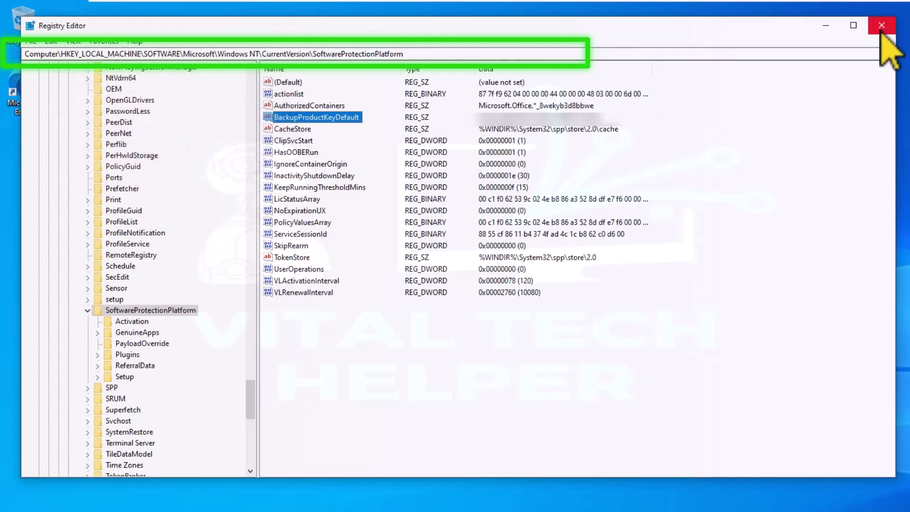
left_click(882, 26)
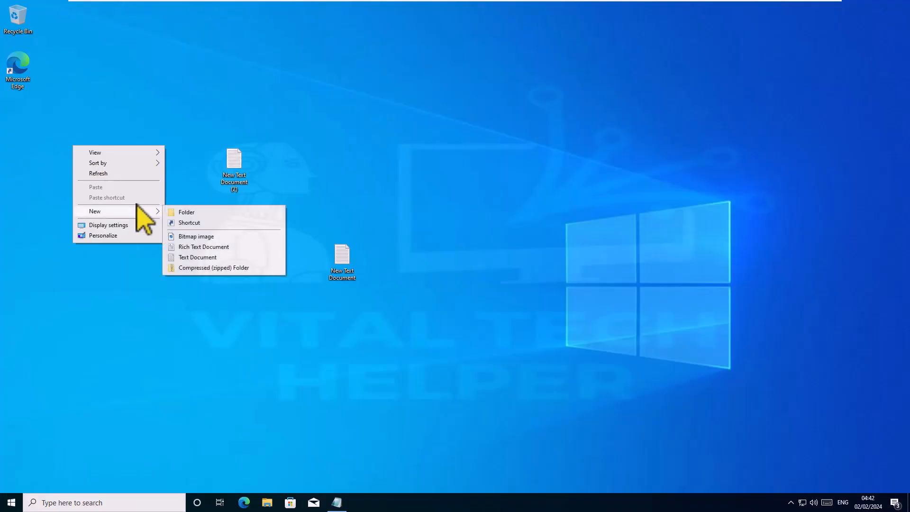
mouse_move(209, 273)
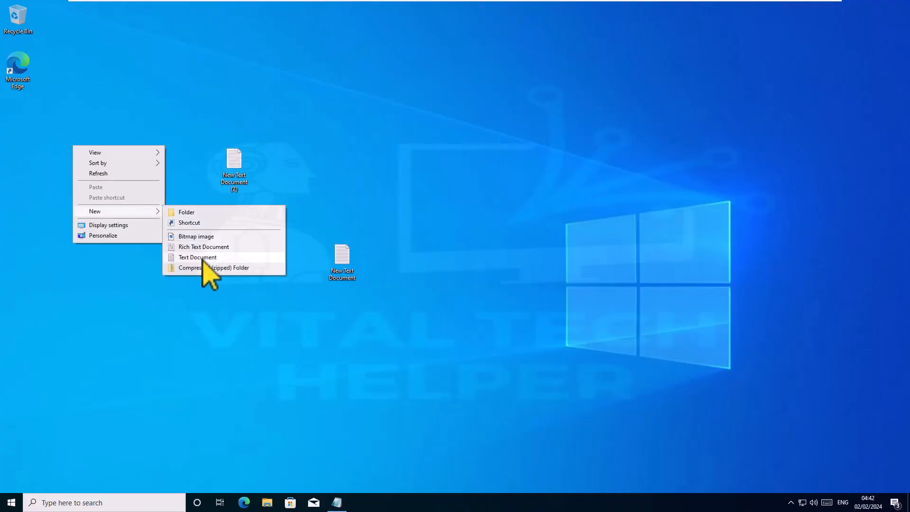
Create a desktop text file named Key, paste the product key into it, and close it.
left_click(197, 256)
type("Key")
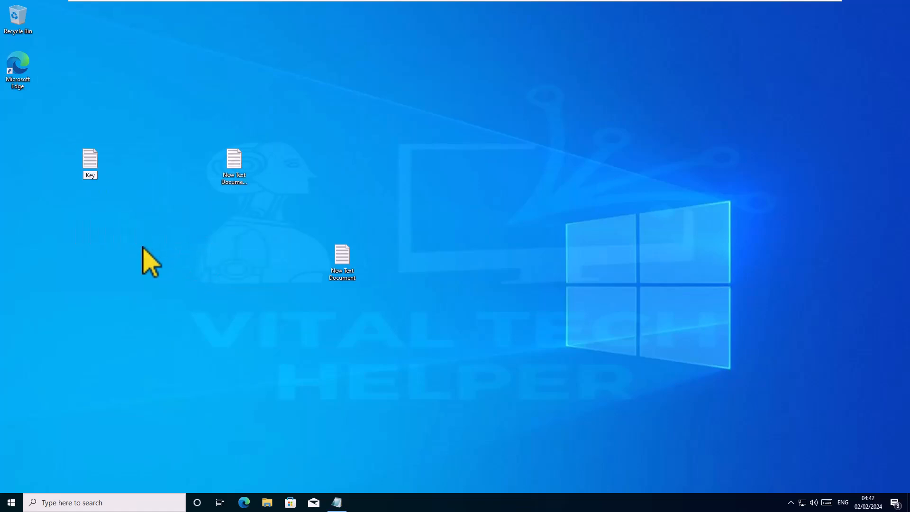
double_click(90, 163)
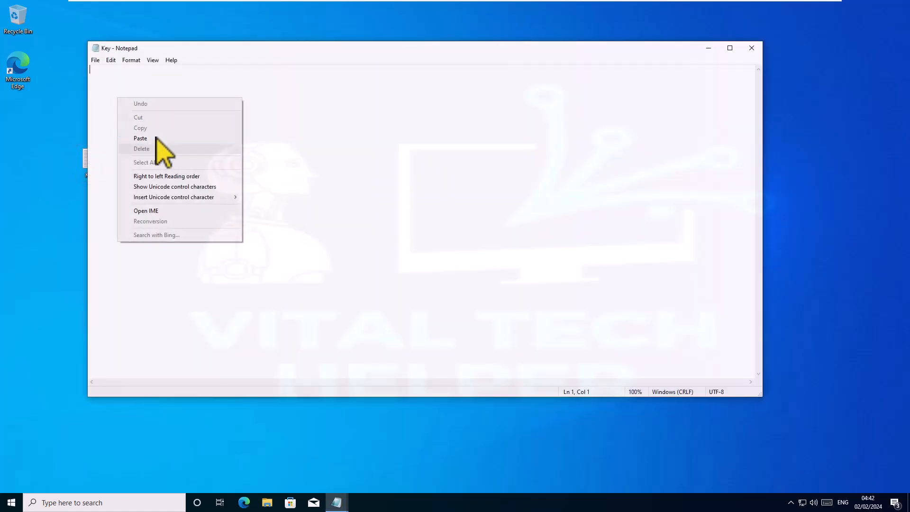
left_click(140, 138)
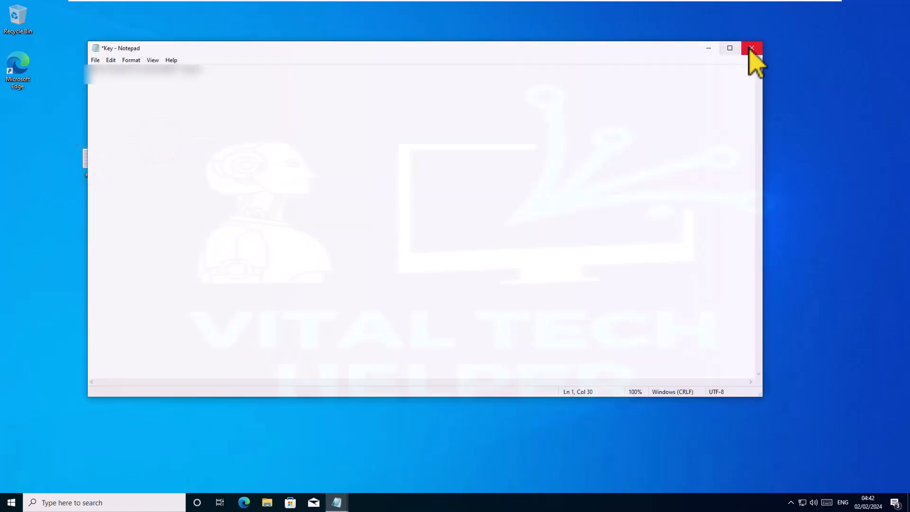
left_click(752, 47)
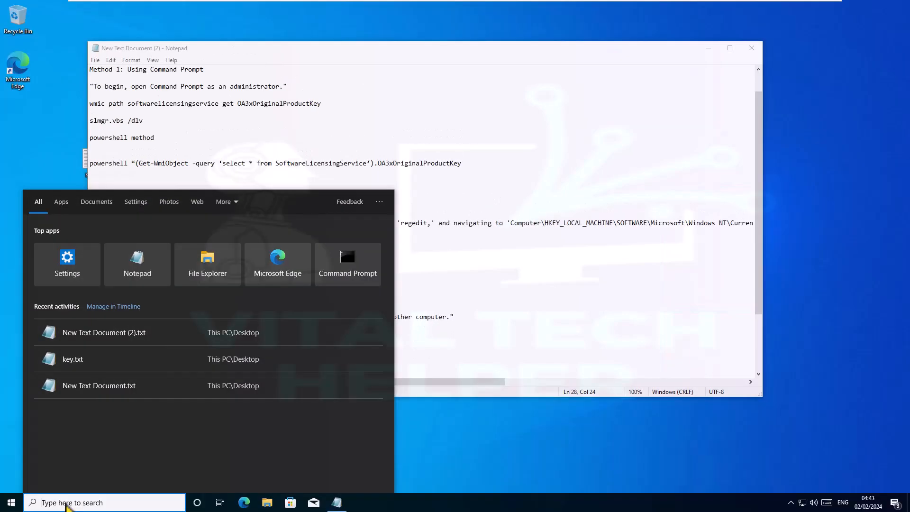
Search 'cm' and run Command Prompt as administrator, approving the UAC prompt.
type("cm")
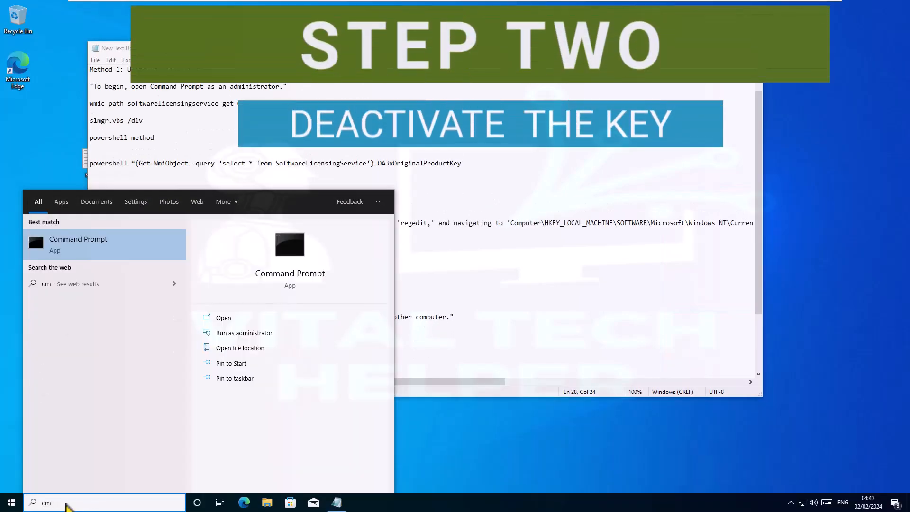
mouse_move(93, 255)
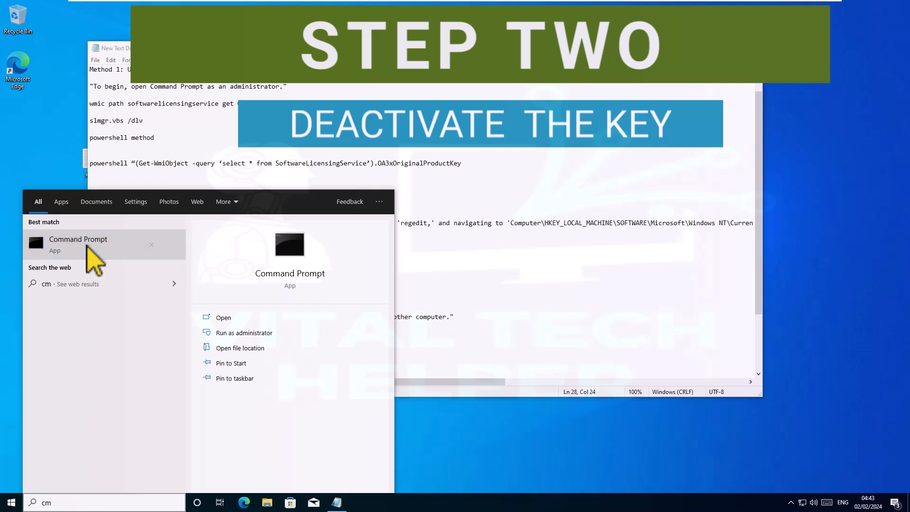
right_click(78, 243)
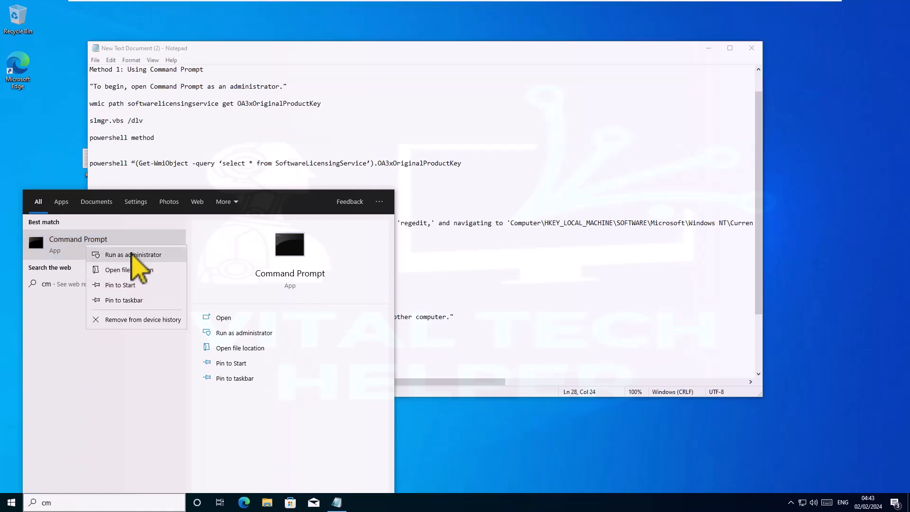
left_click(132, 254)
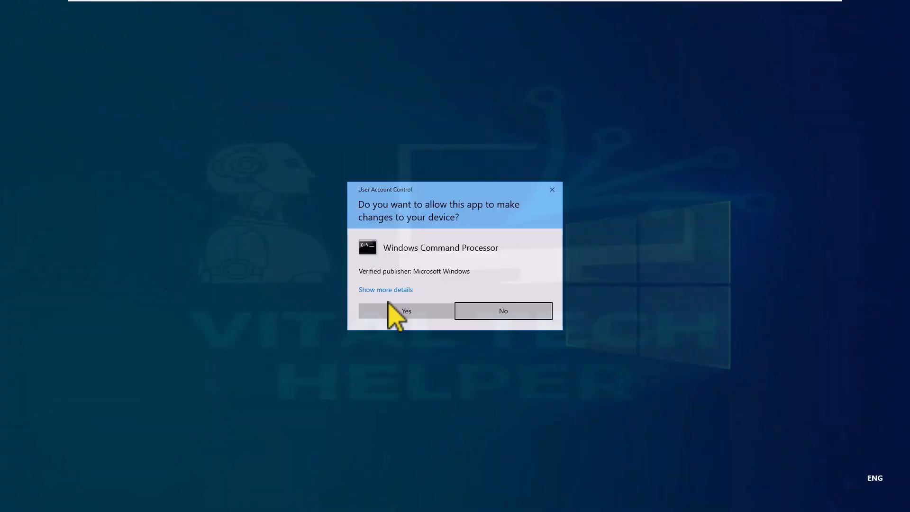
left_click(405, 311)
type("slmgr.vbs /upk")
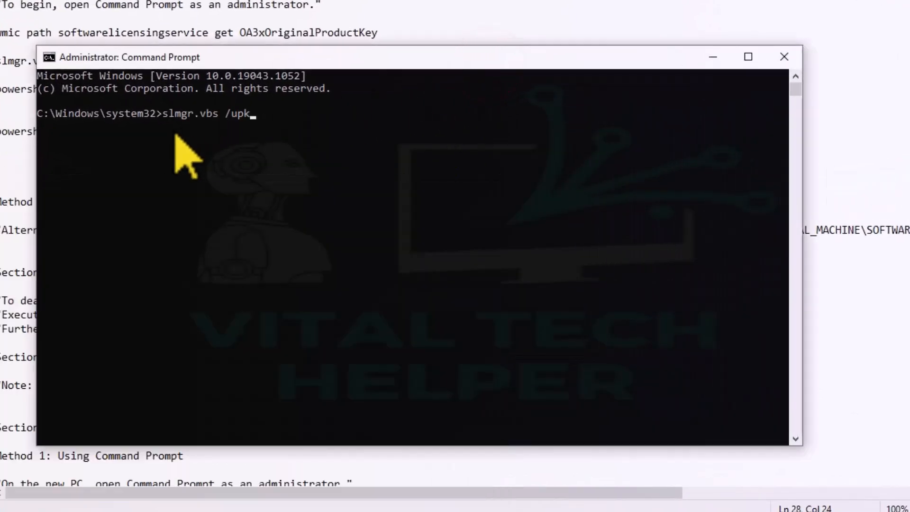
mouse_move(462, 212)
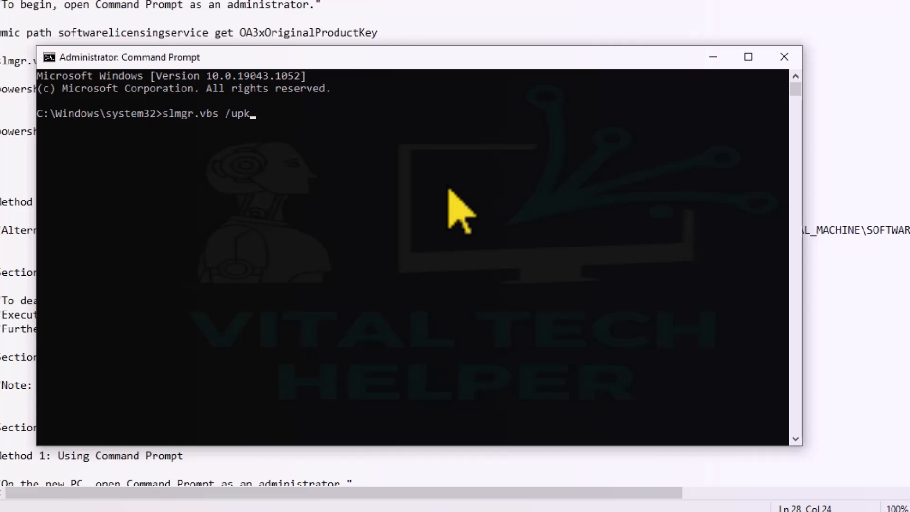
Uninstall the product key with slmgr.vbs /upk and dismiss the success message.
key("Return")
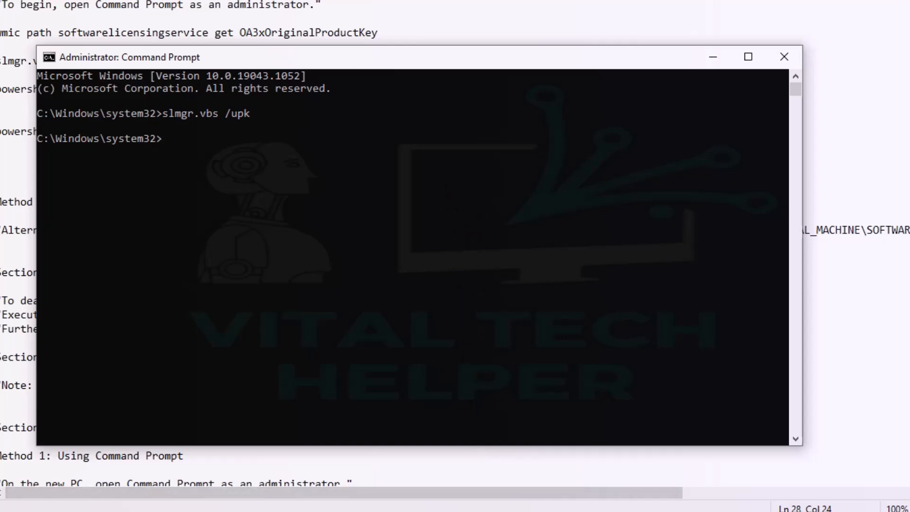
key("Return")
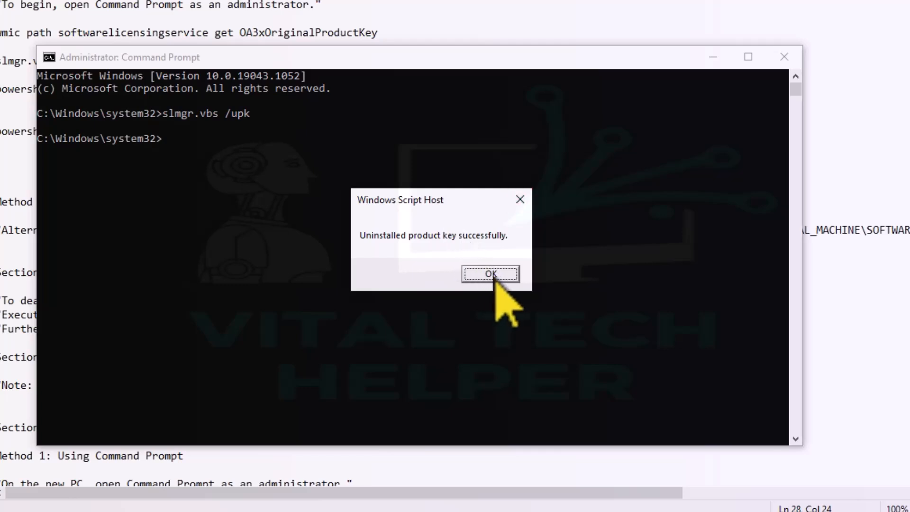
left_click(490, 274)
type("slmgr /cpky")
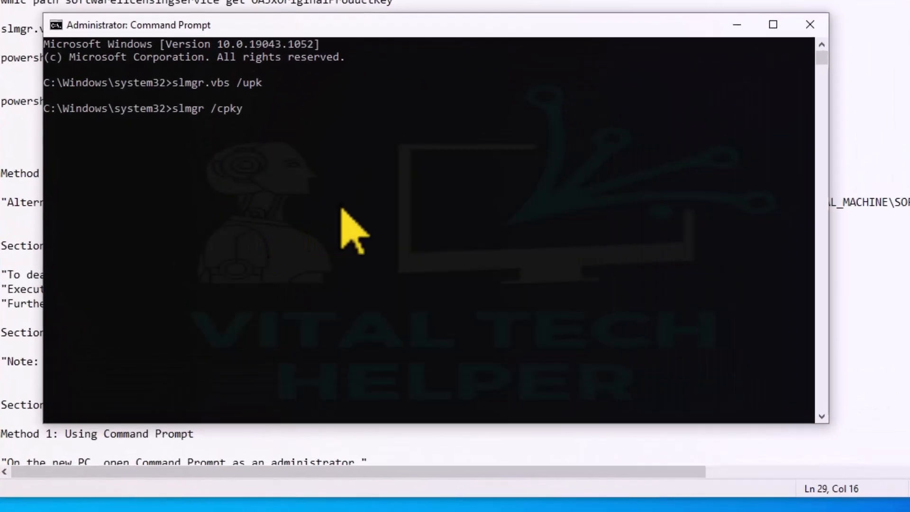
Clear the product key from the registry with slmgr /cpky and acknowledge the confirmation.
key("Return")
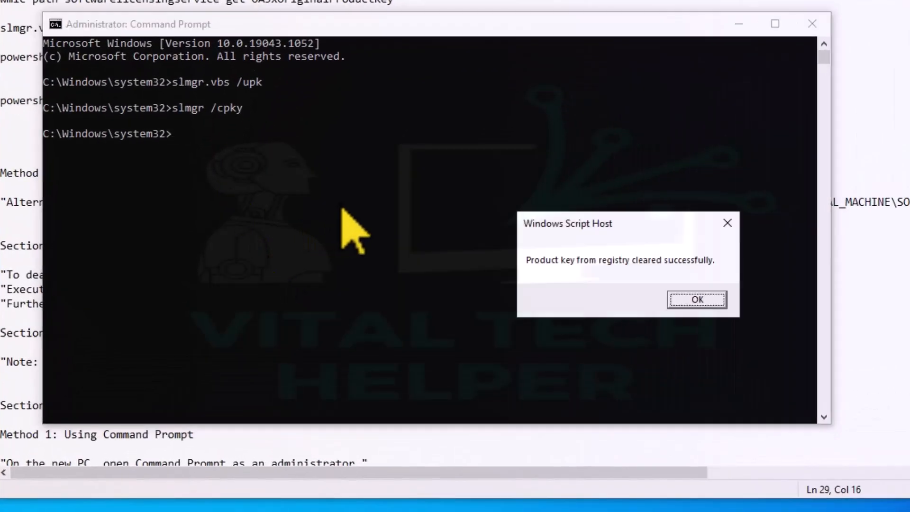
mouse_move(531, 244)
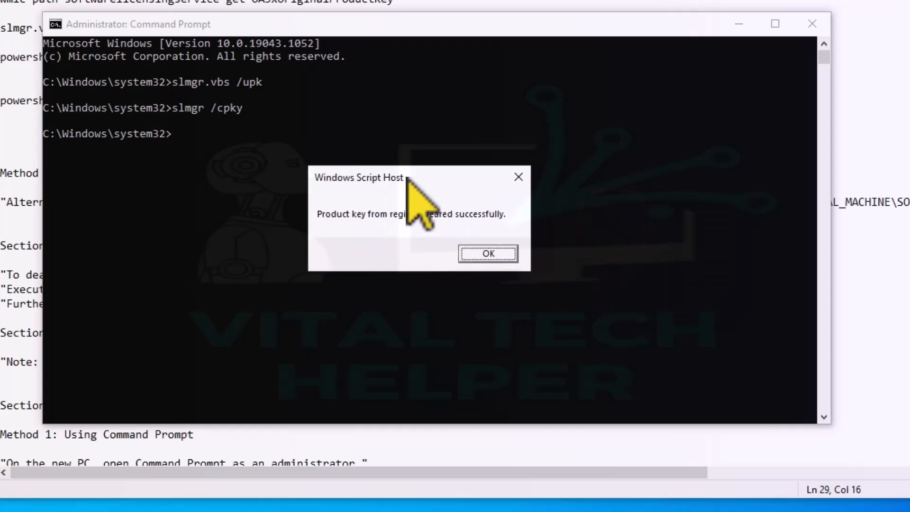
mouse_move(489, 254)
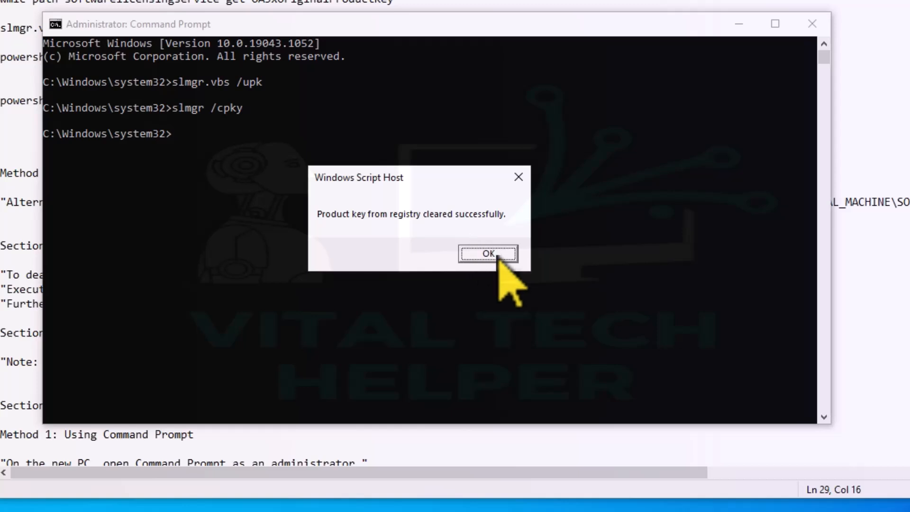
left_click(488, 253)
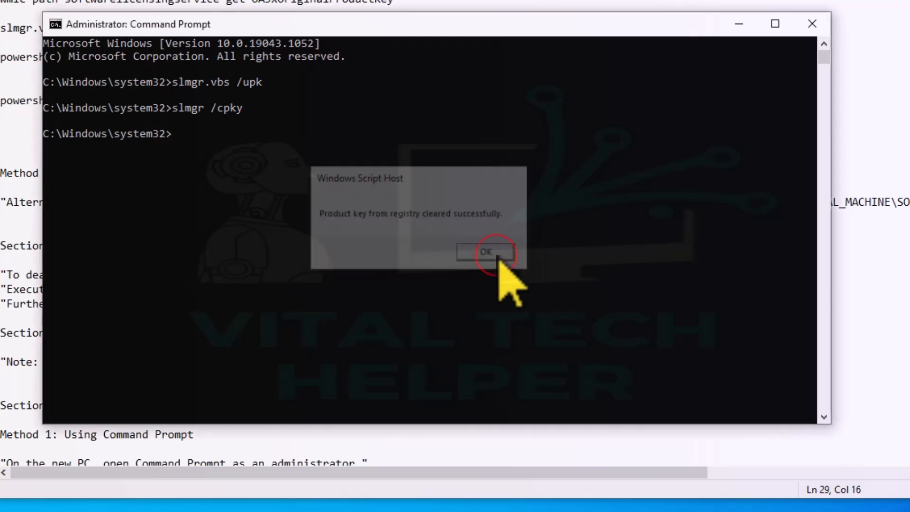
left_click(486, 252)
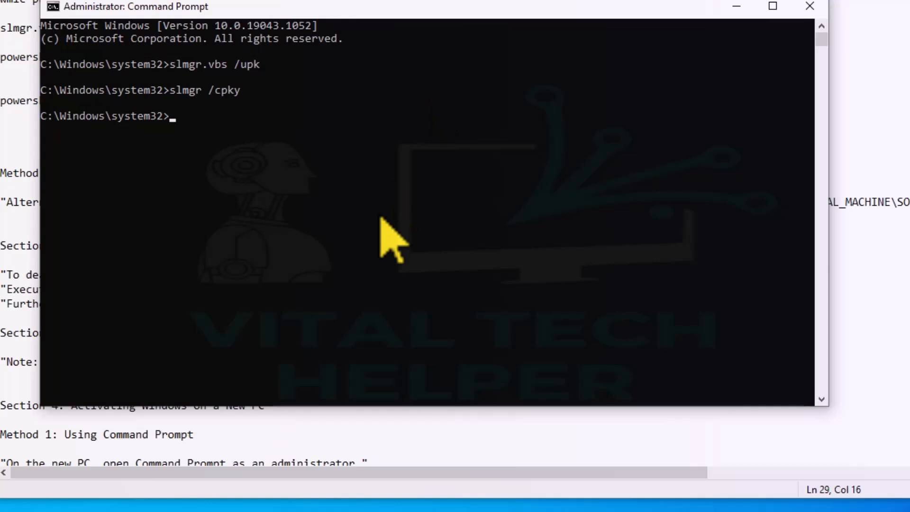
type("slmgr /cpky")
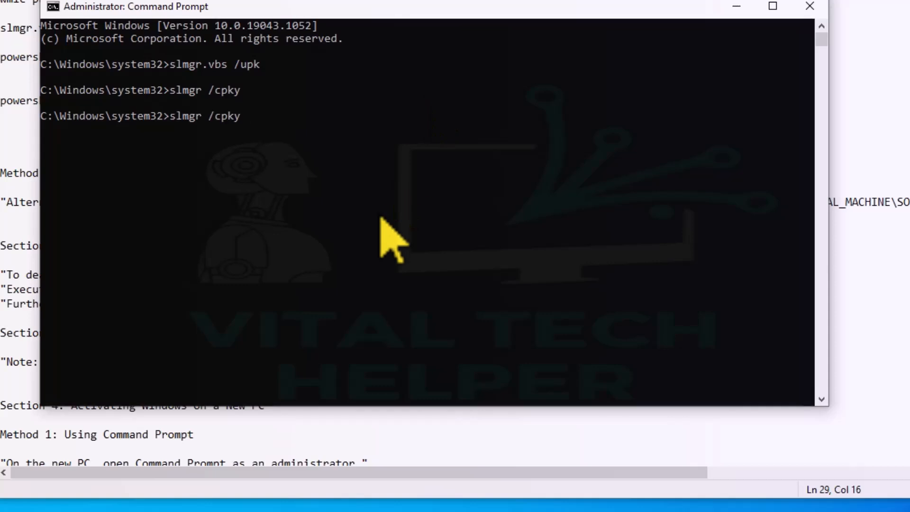
type("slmgr.vbs /upk")
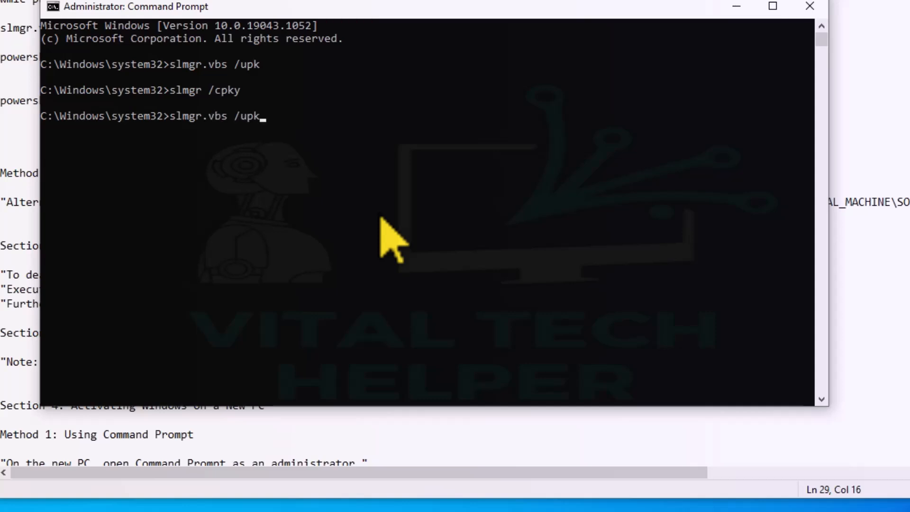
Run slmgr.vbs /dlv, dismiss the 'product key not found' message, and close the console.
key("Backspace")
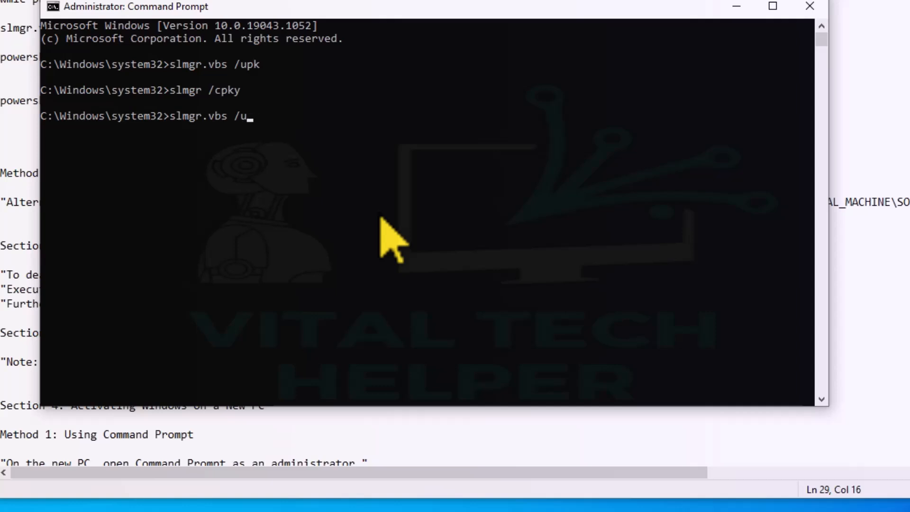
key("Backspace")
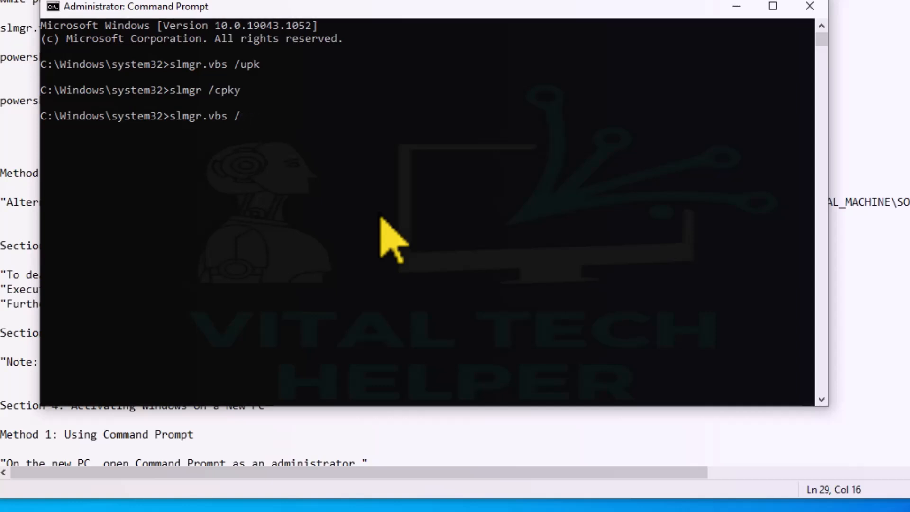
type("dlv")
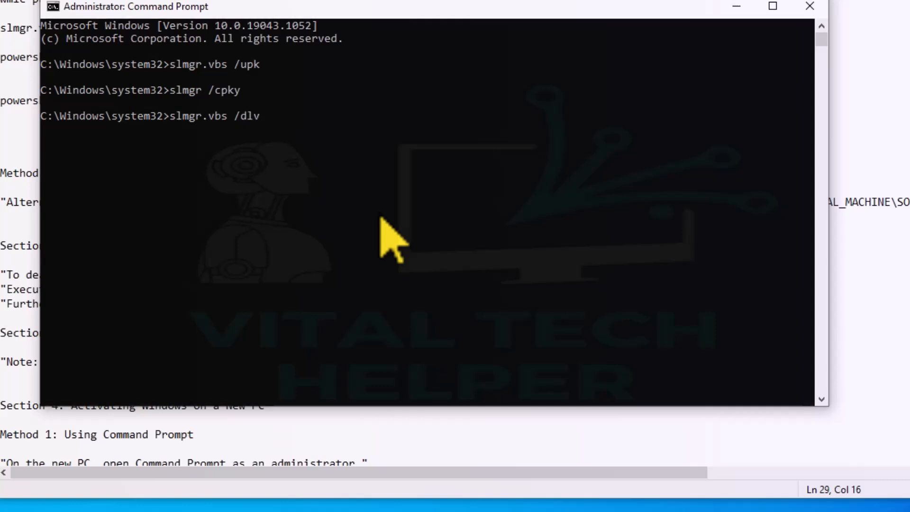
key("Return")
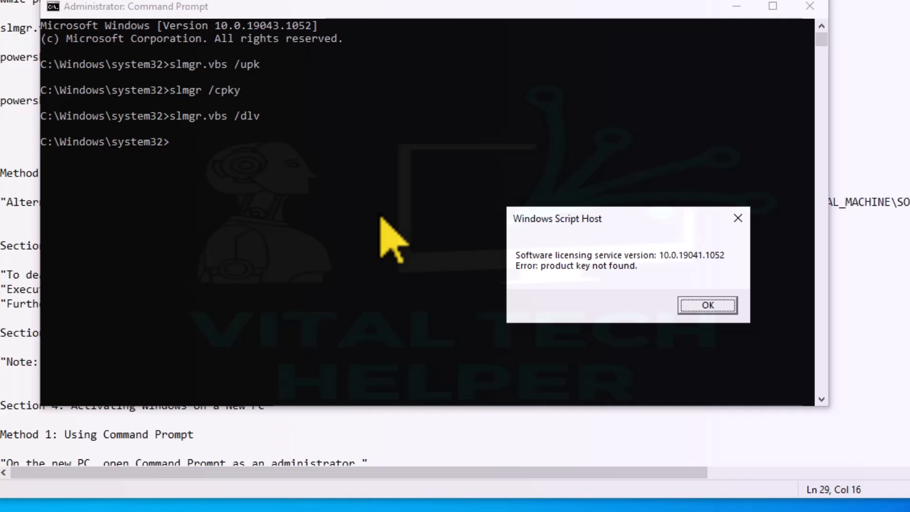
mouse_move(662, 325)
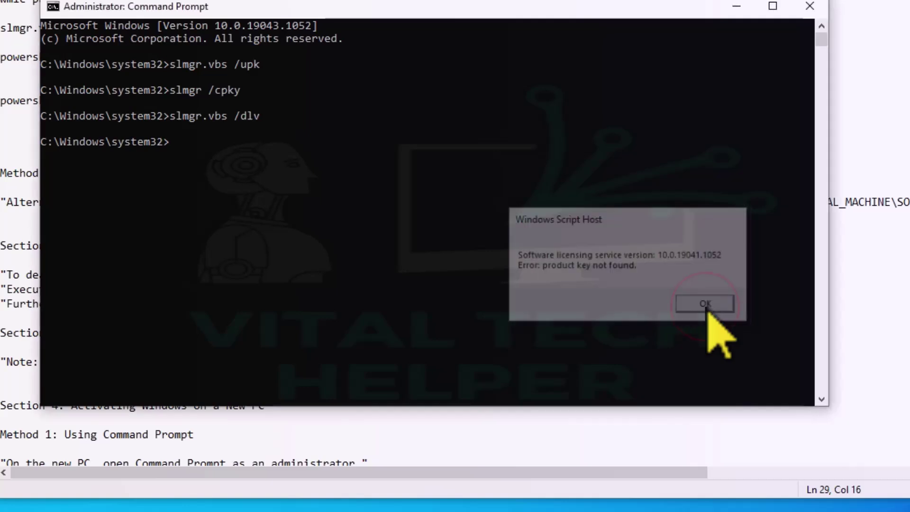
left_click(704, 304)
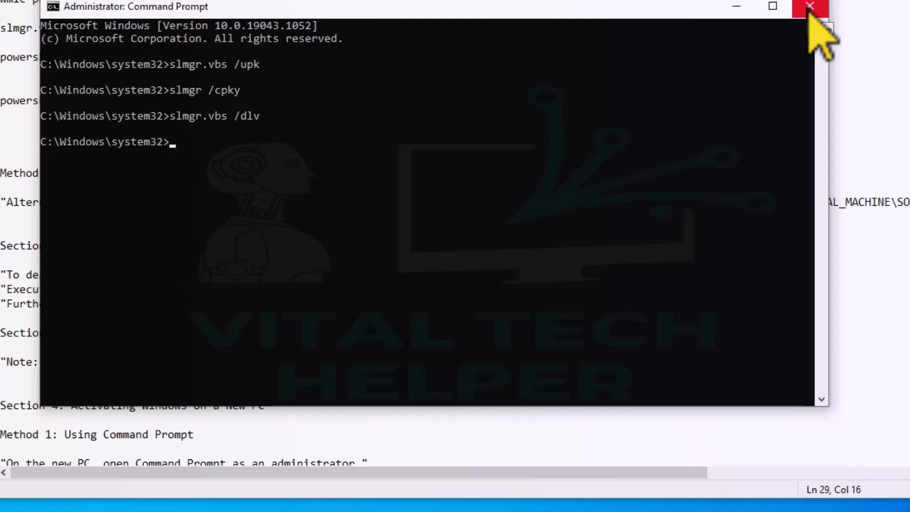
left_click(810, 6)
type("cmd")
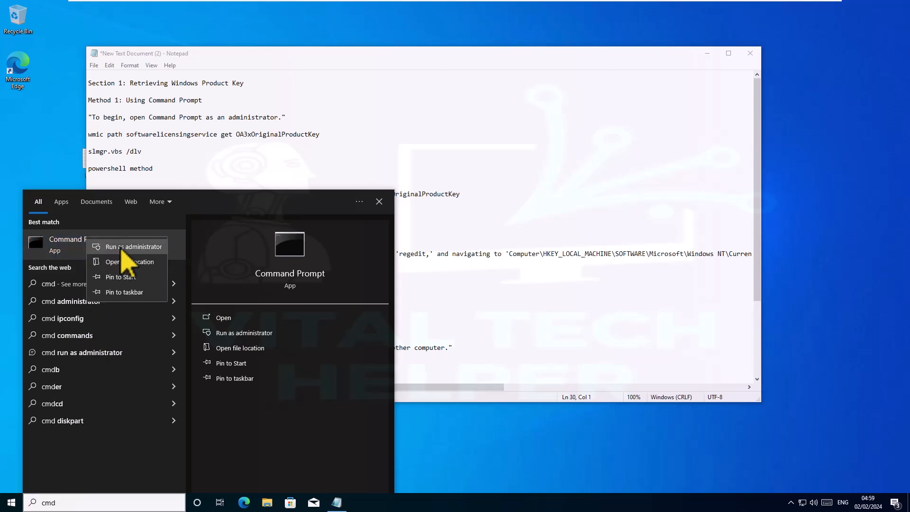
Run slmgr /rearm in an administrator Command Prompt and dismiss the restart notice.
left_click(134, 246)
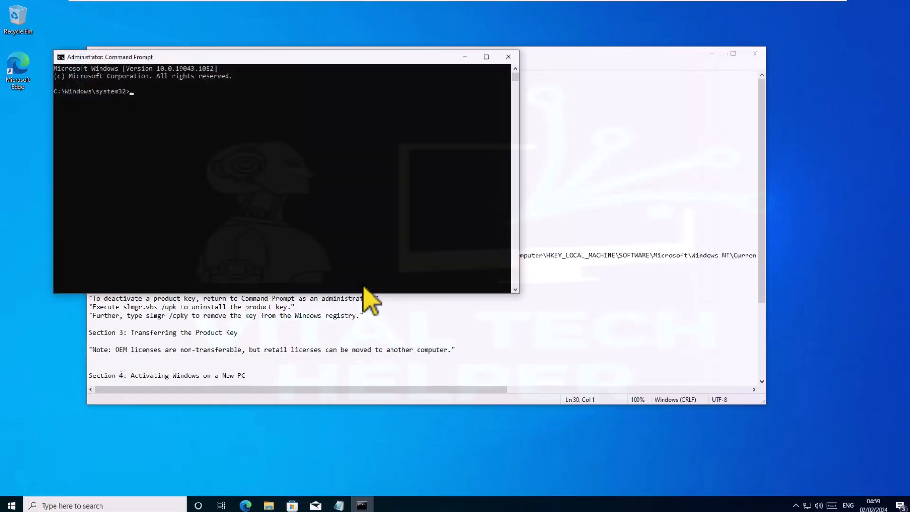
type("slmgr /rearm")
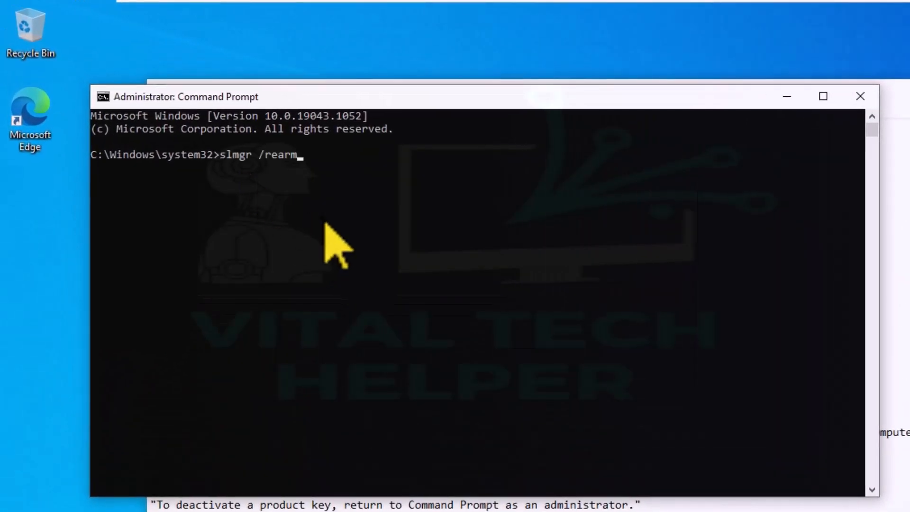
key("Return")
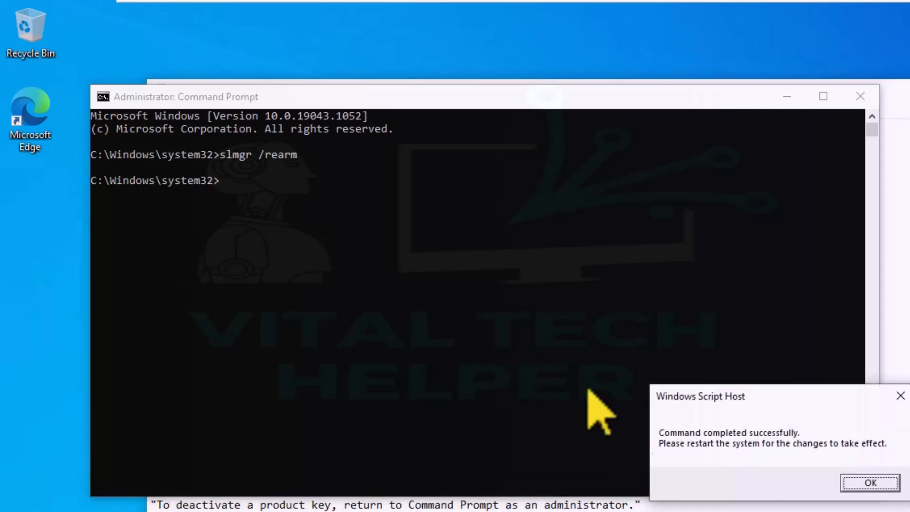
mouse_move(726, 482)
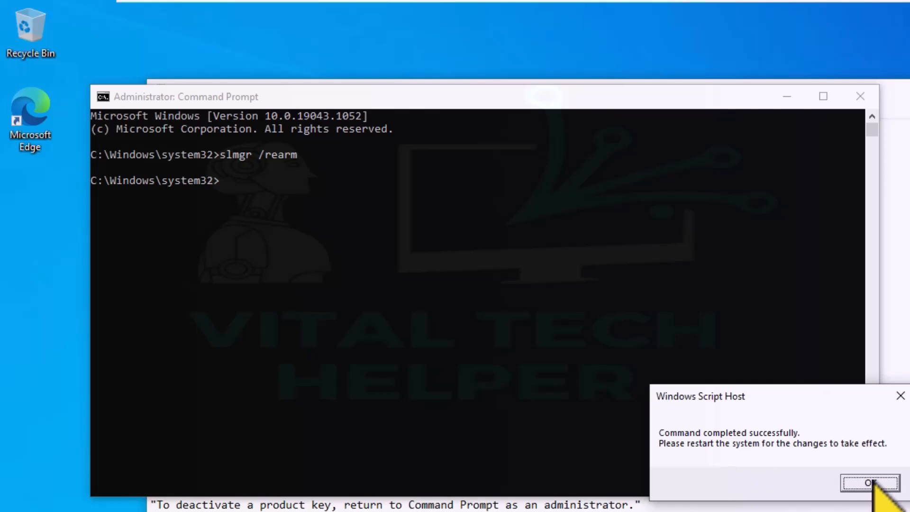
left_click(869, 484)
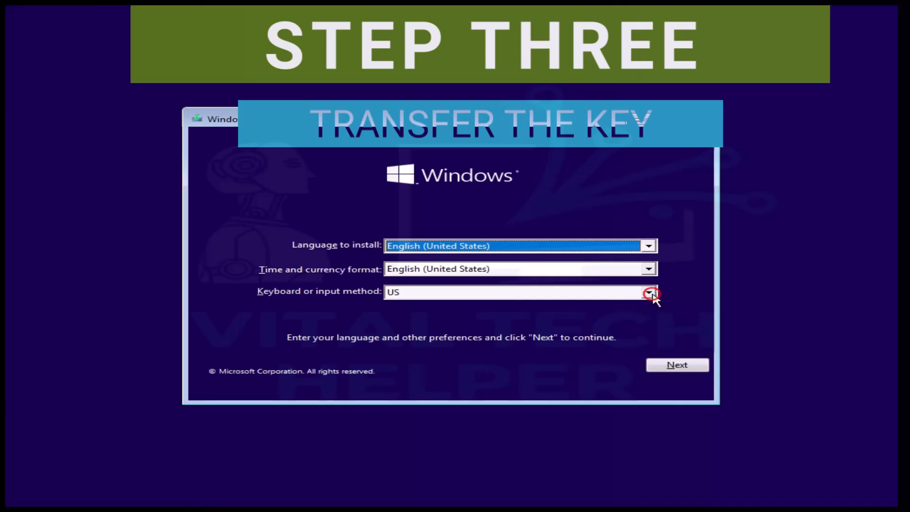
Set time format and keyboard to United Kingdom, then enter and submit the product key.
left_click(649, 292)
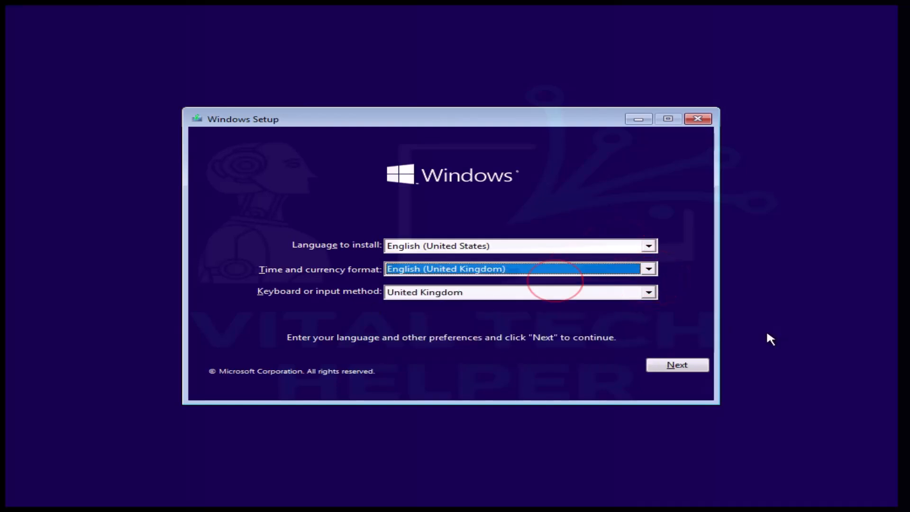
left_click(677, 365)
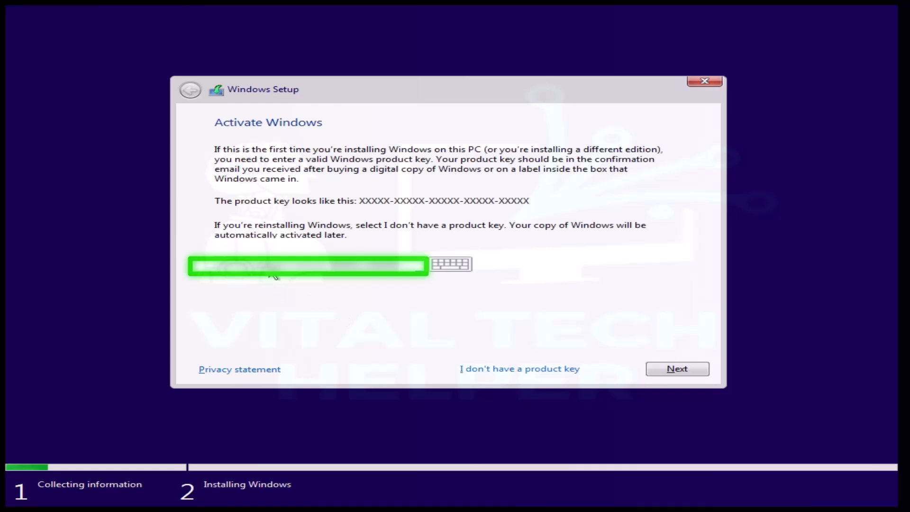
mouse_move(639, 350)
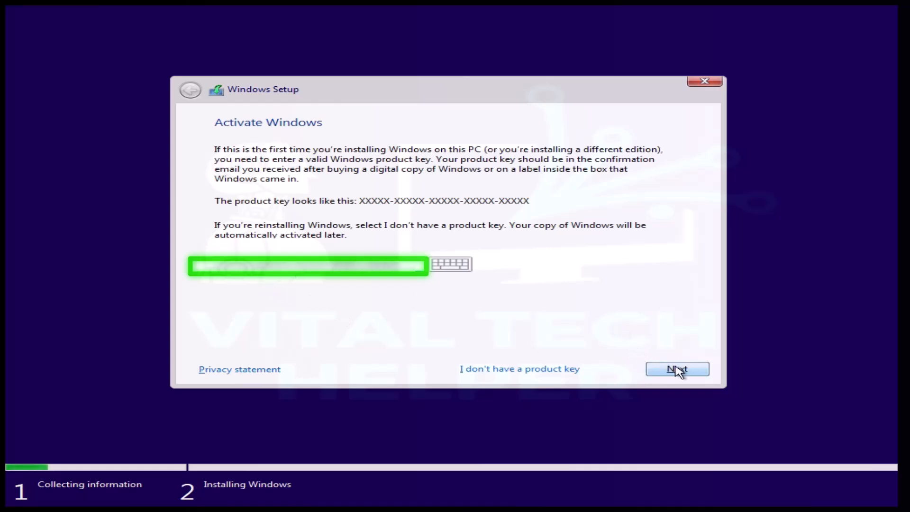
left_click(677, 369)
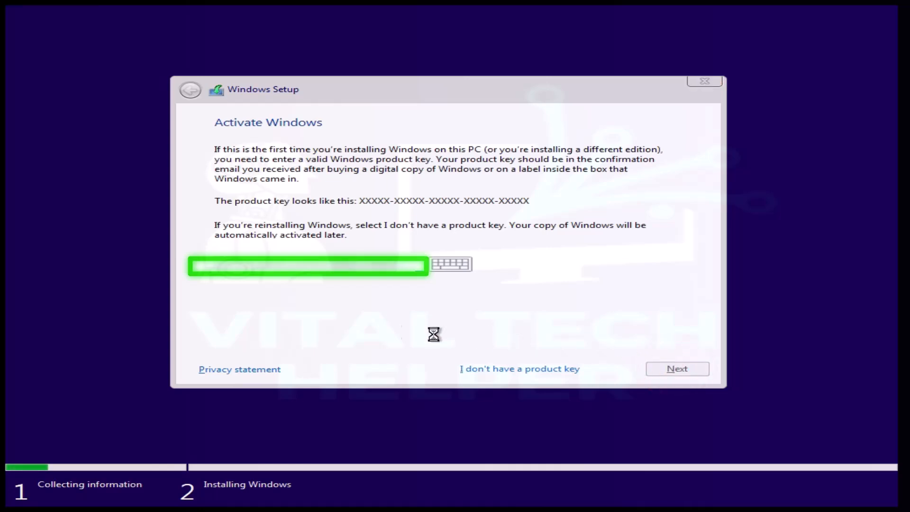
mouse_move(516, 317)
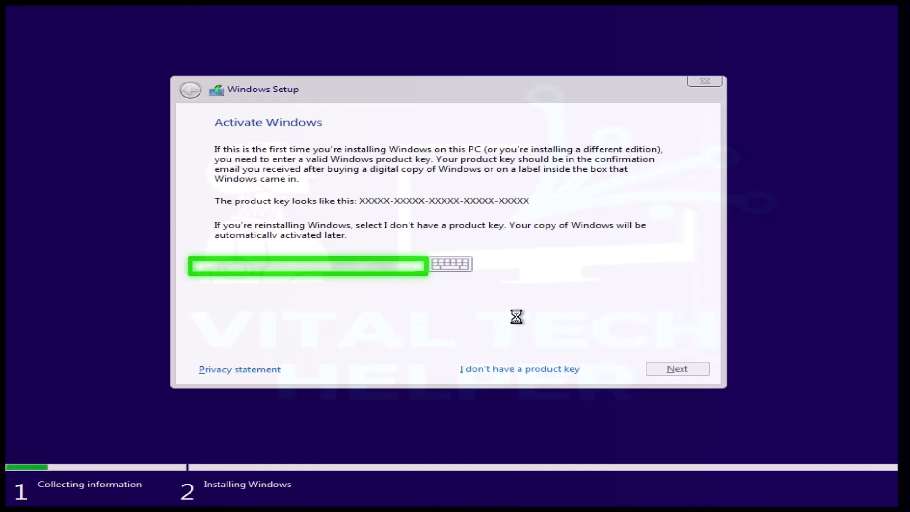
left_click(519, 369)
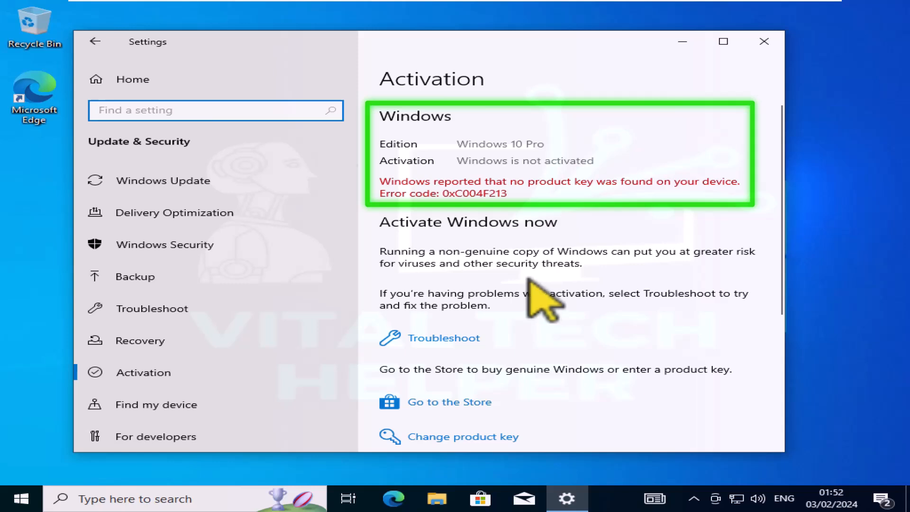
mouse_move(764, 41)
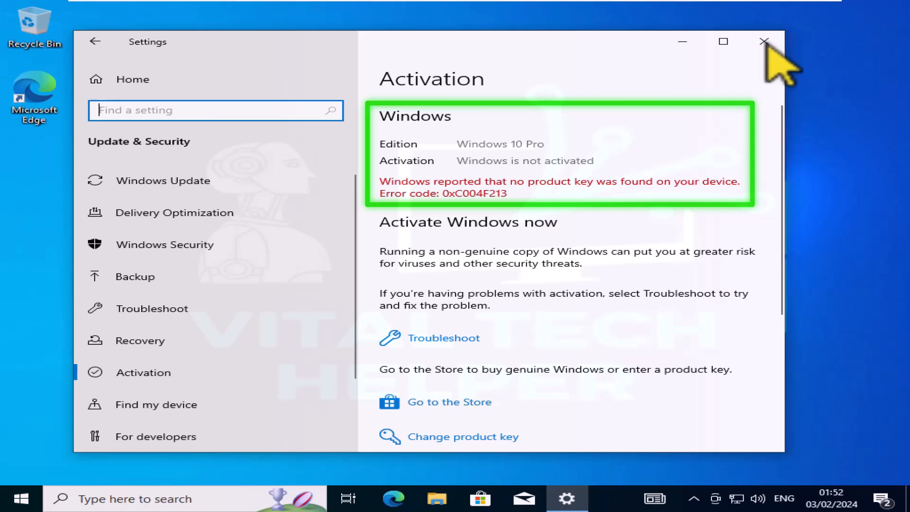
Close the Activation page reporting Windows 10 Pro not activated, error 0xC004F213.
left_click(763, 41)
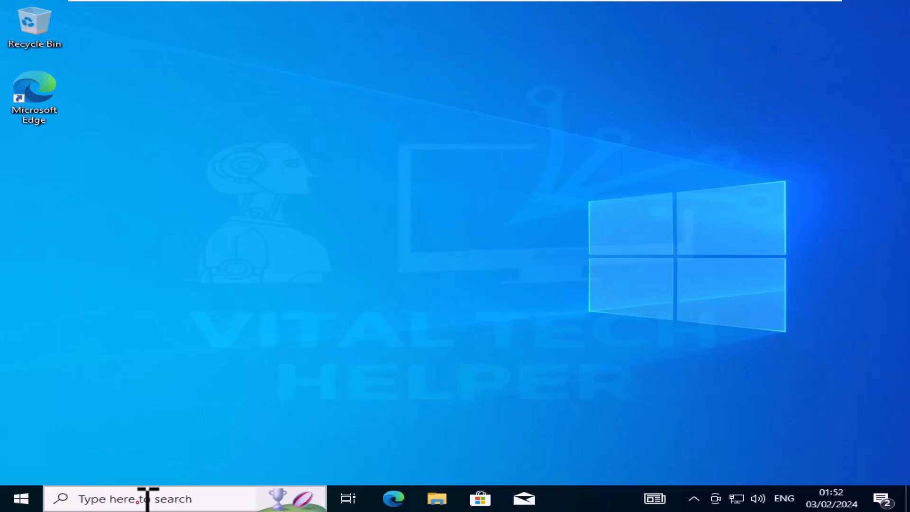
Search 'cmd' and launch Command Prompt as administrator.
left_click(145, 499)
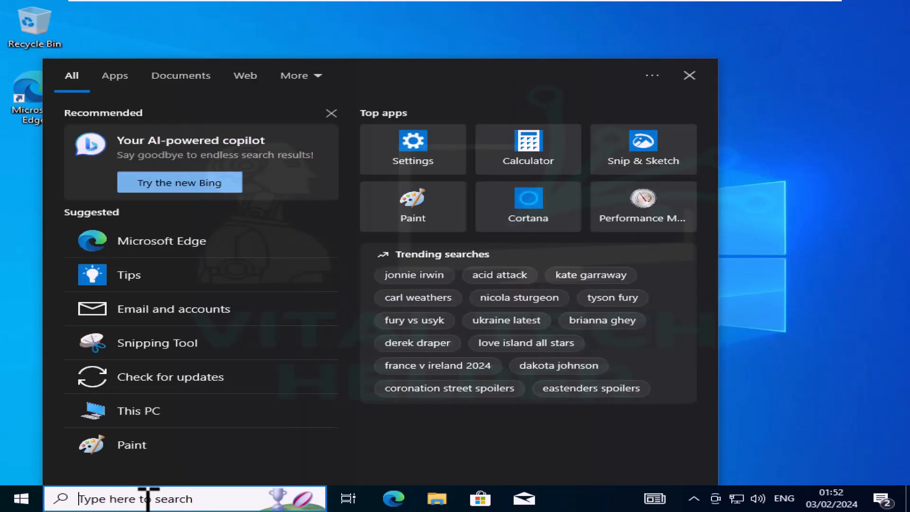
type("cmd")
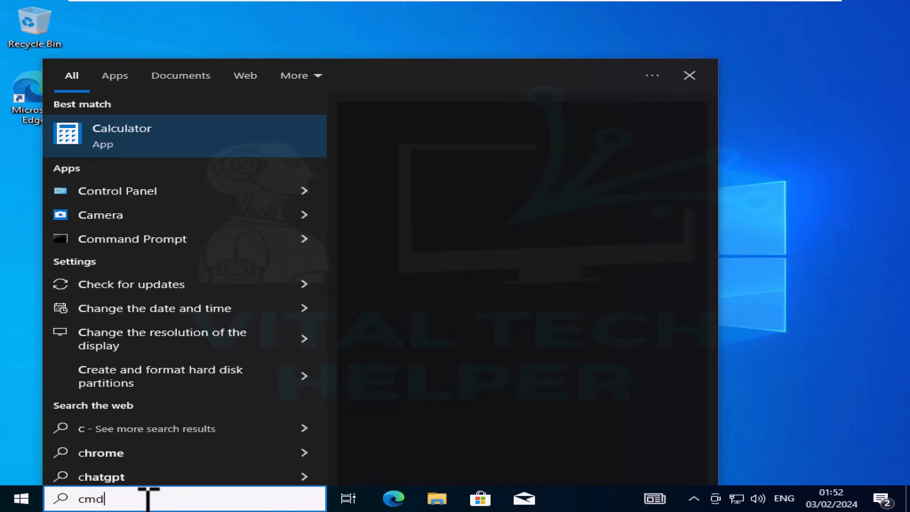
right_click(147, 136)
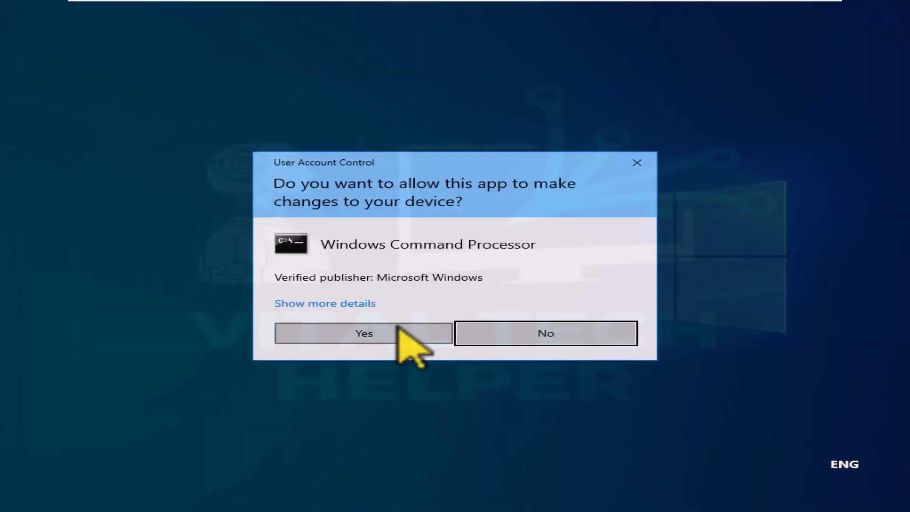
left_click(364, 333)
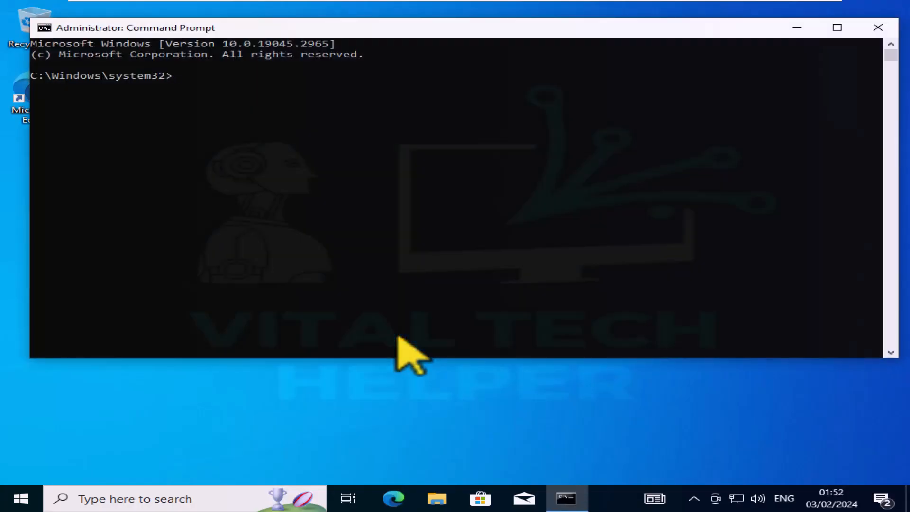
mouse_move(215, 105)
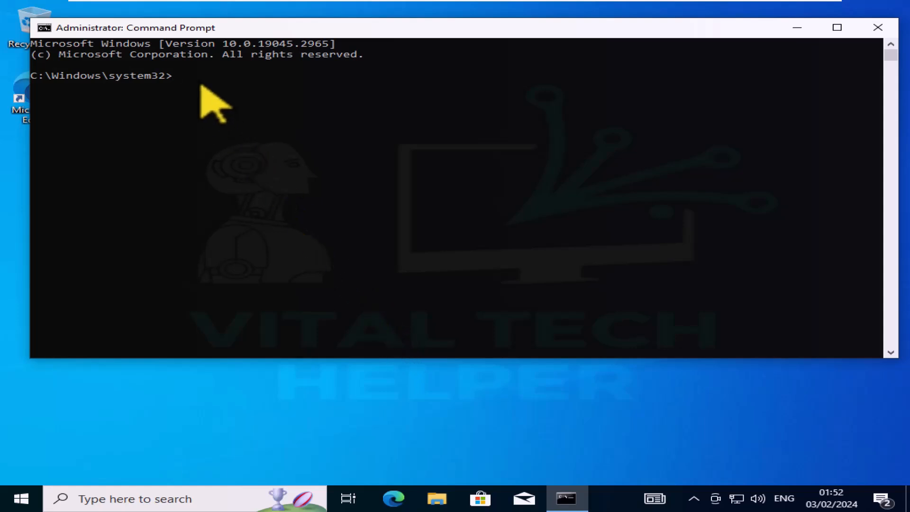
Install the product key with slmgr /ipk, dismiss the success message, and close the console.
type("slmgr /ipk")
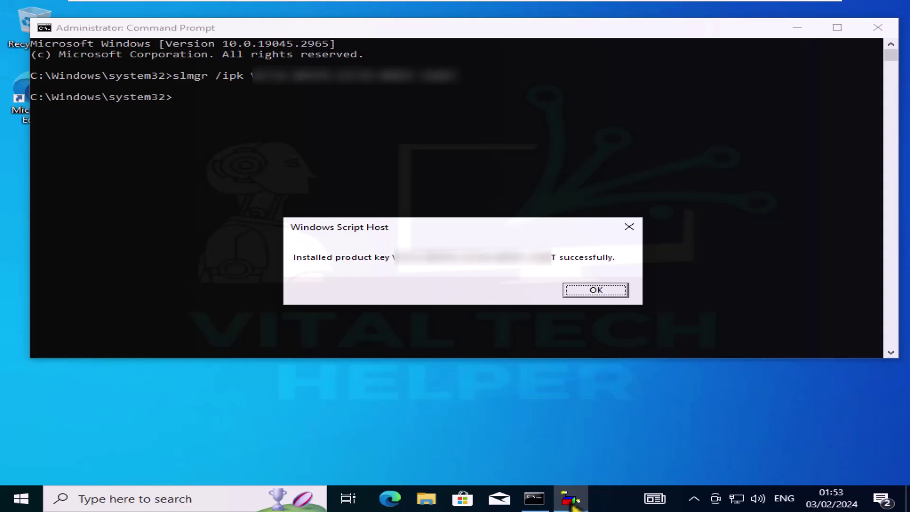
mouse_move(595, 289)
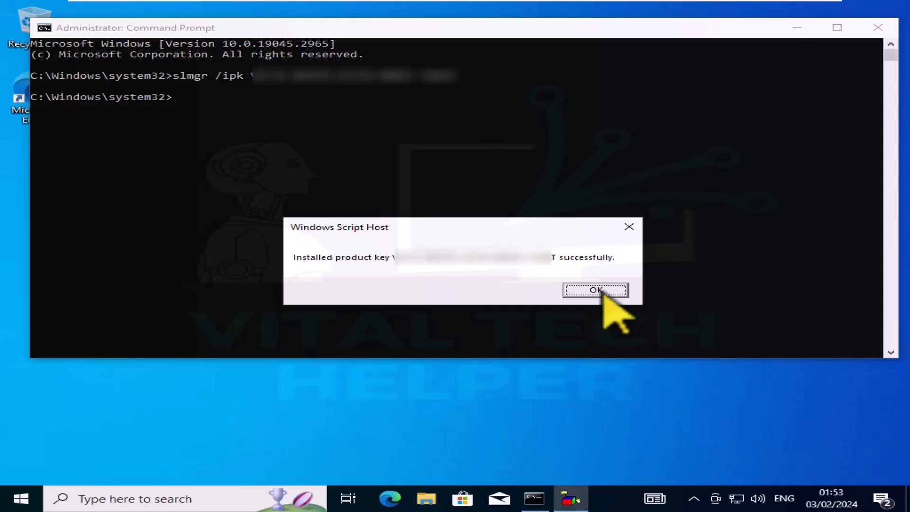
left_click(595, 290)
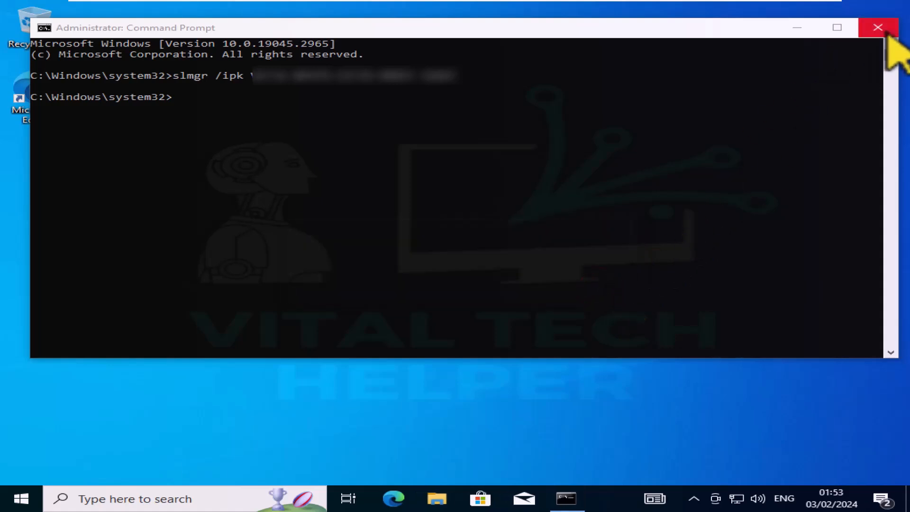
left_click(877, 27)
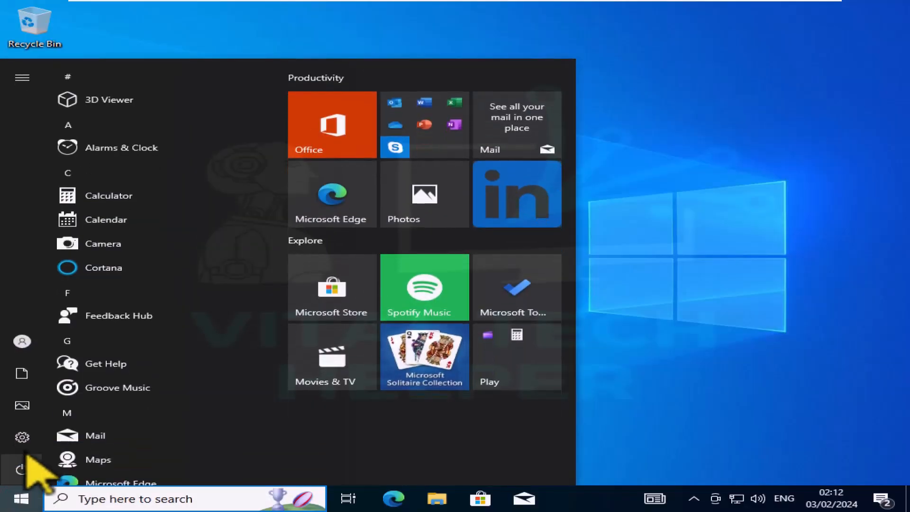
Confirm Update & Security > Activation shows Windows 10 Pro digitally licensed, then close Settings.
left_click(22, 437)
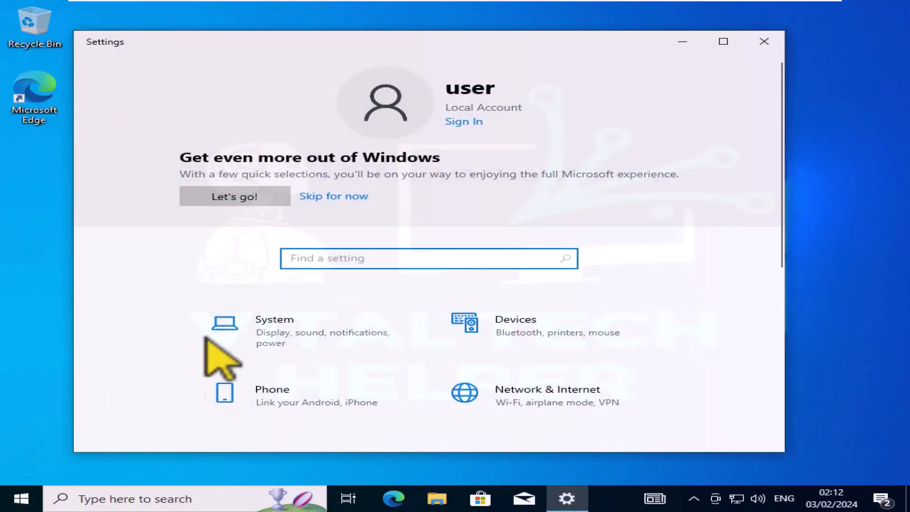
scroll("down", 3)
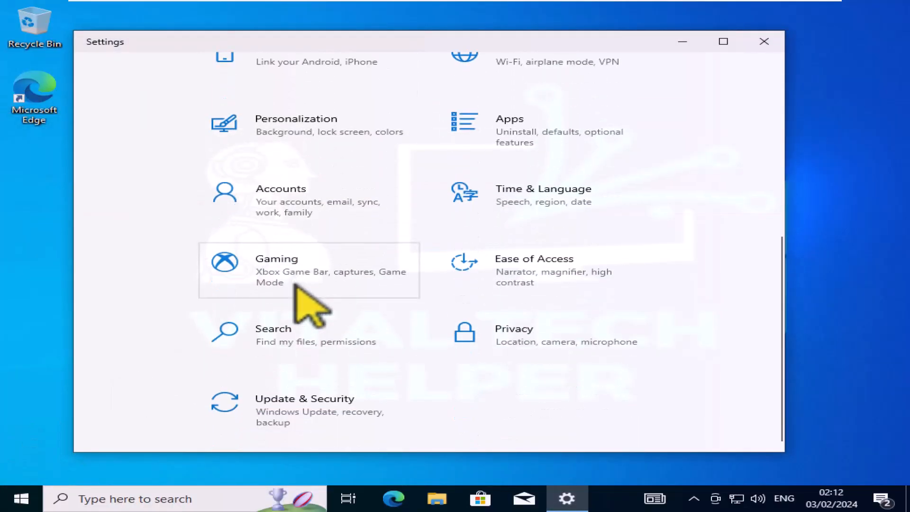
left_click(305, 398)
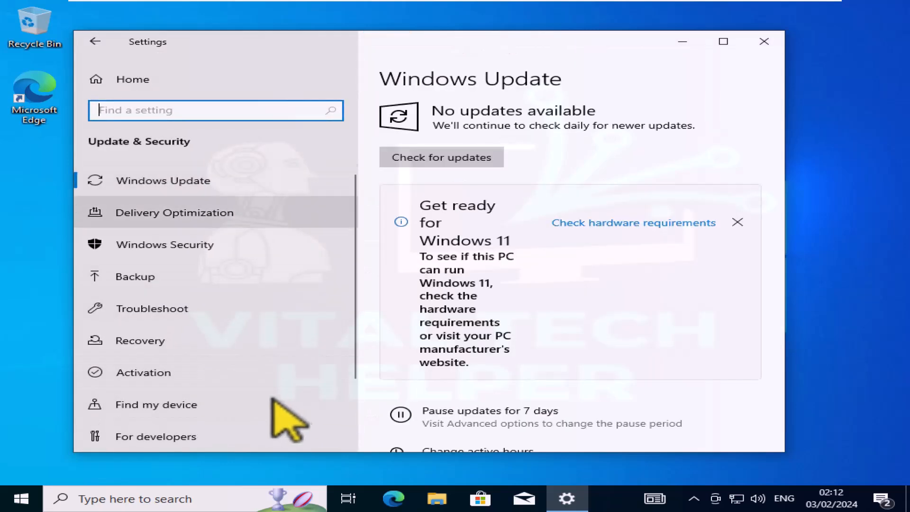
left_click(143, 372)
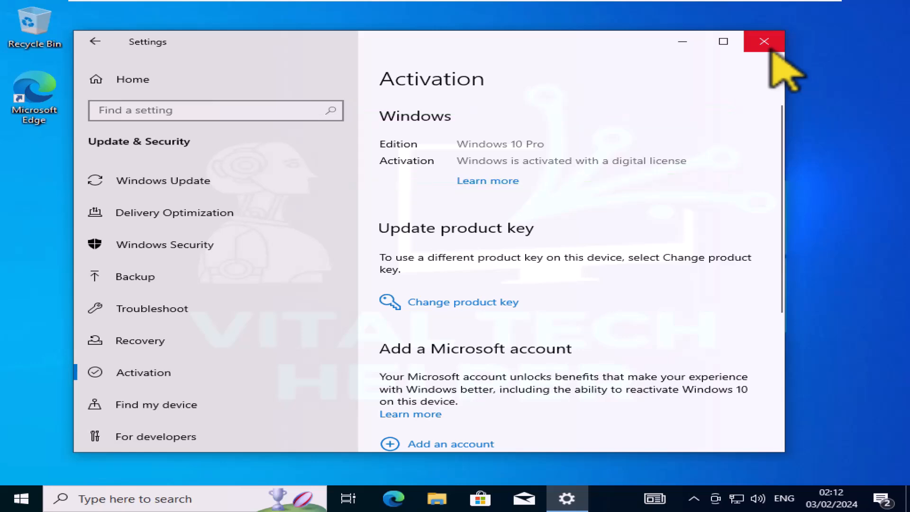
left_click(764, 41)
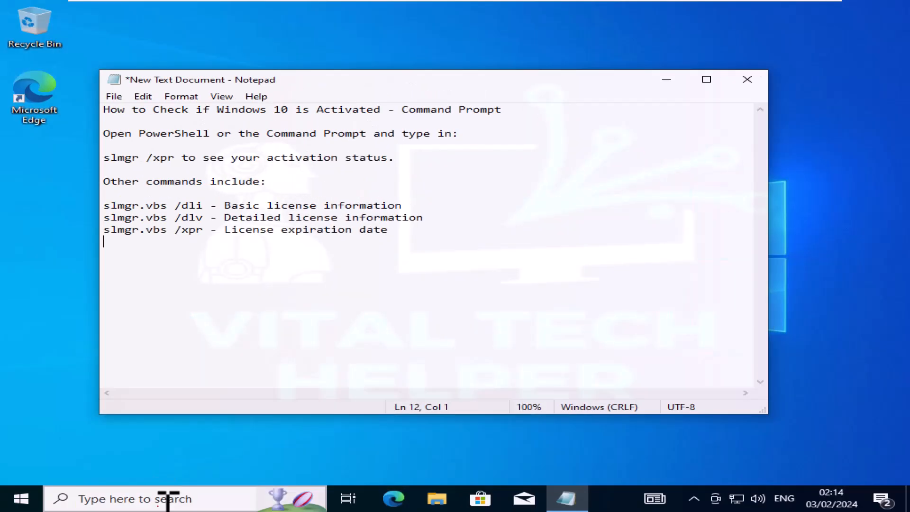
Check activation with slmgr /xpr, /dli and /dlv: permanently activated, Licensed, RETAIL channel.
left_click(139, 498)
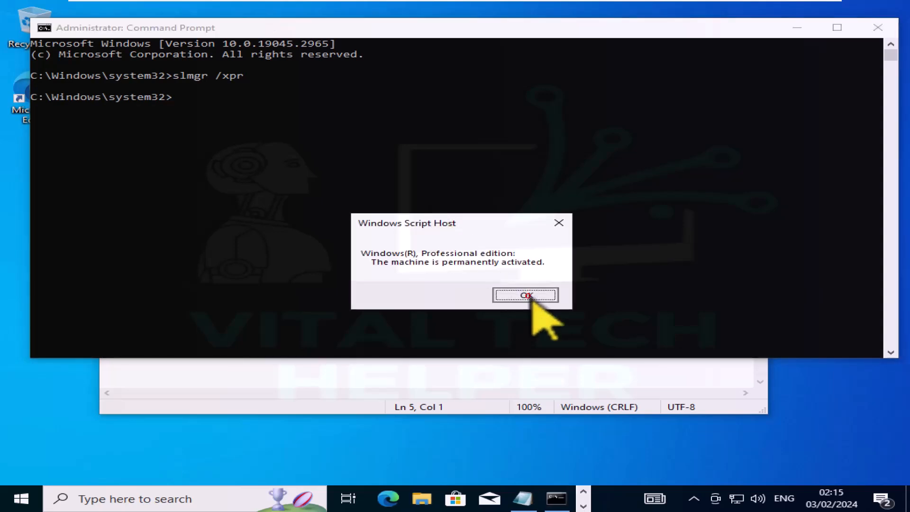
left_click(524, 294)
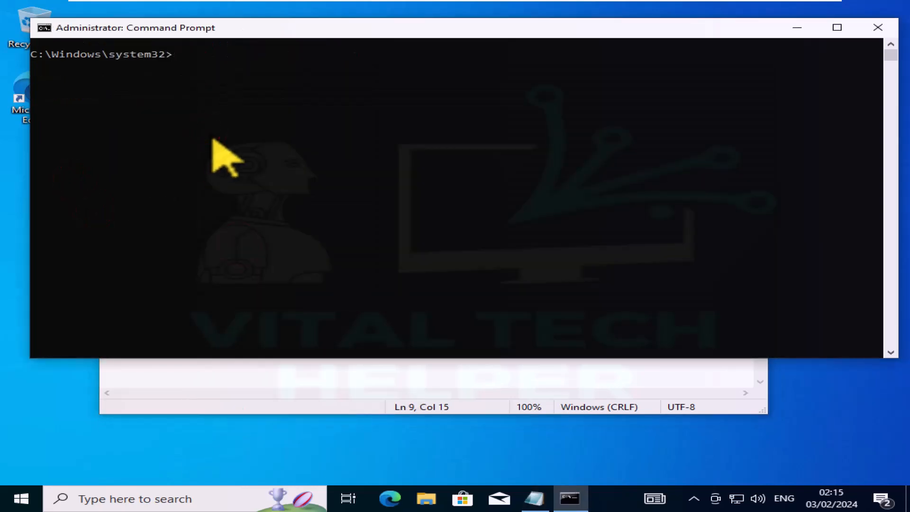
key("Return")
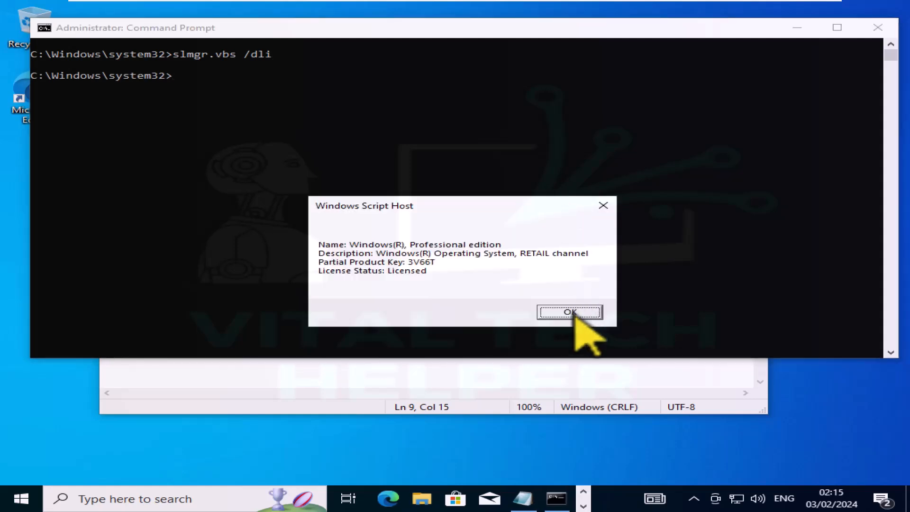
left_click(568, 312)
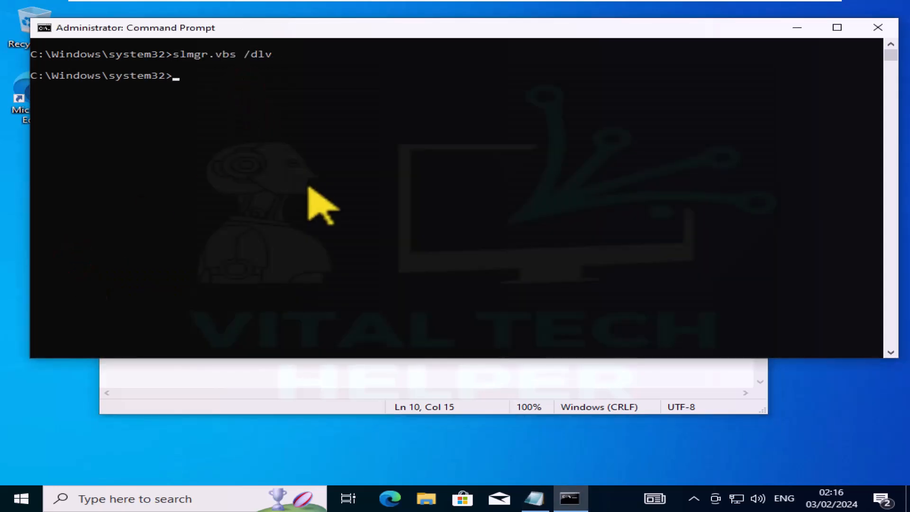
key("Return")
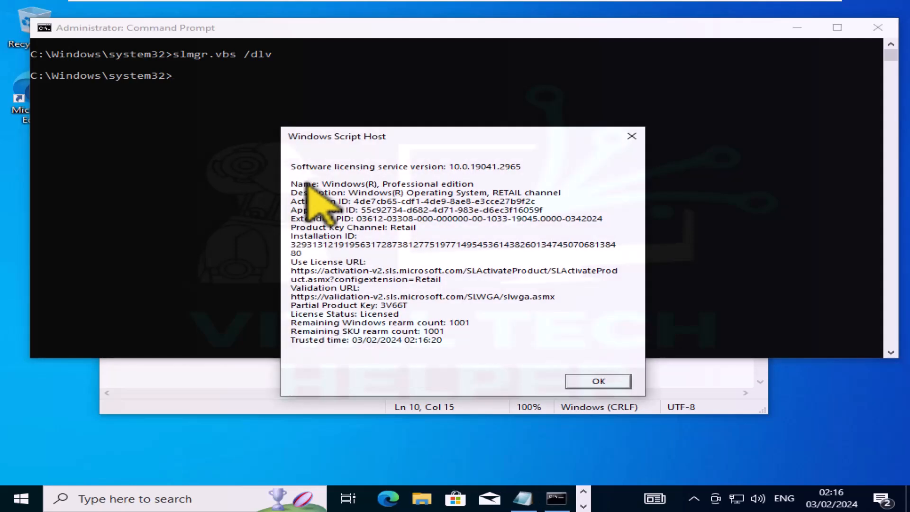